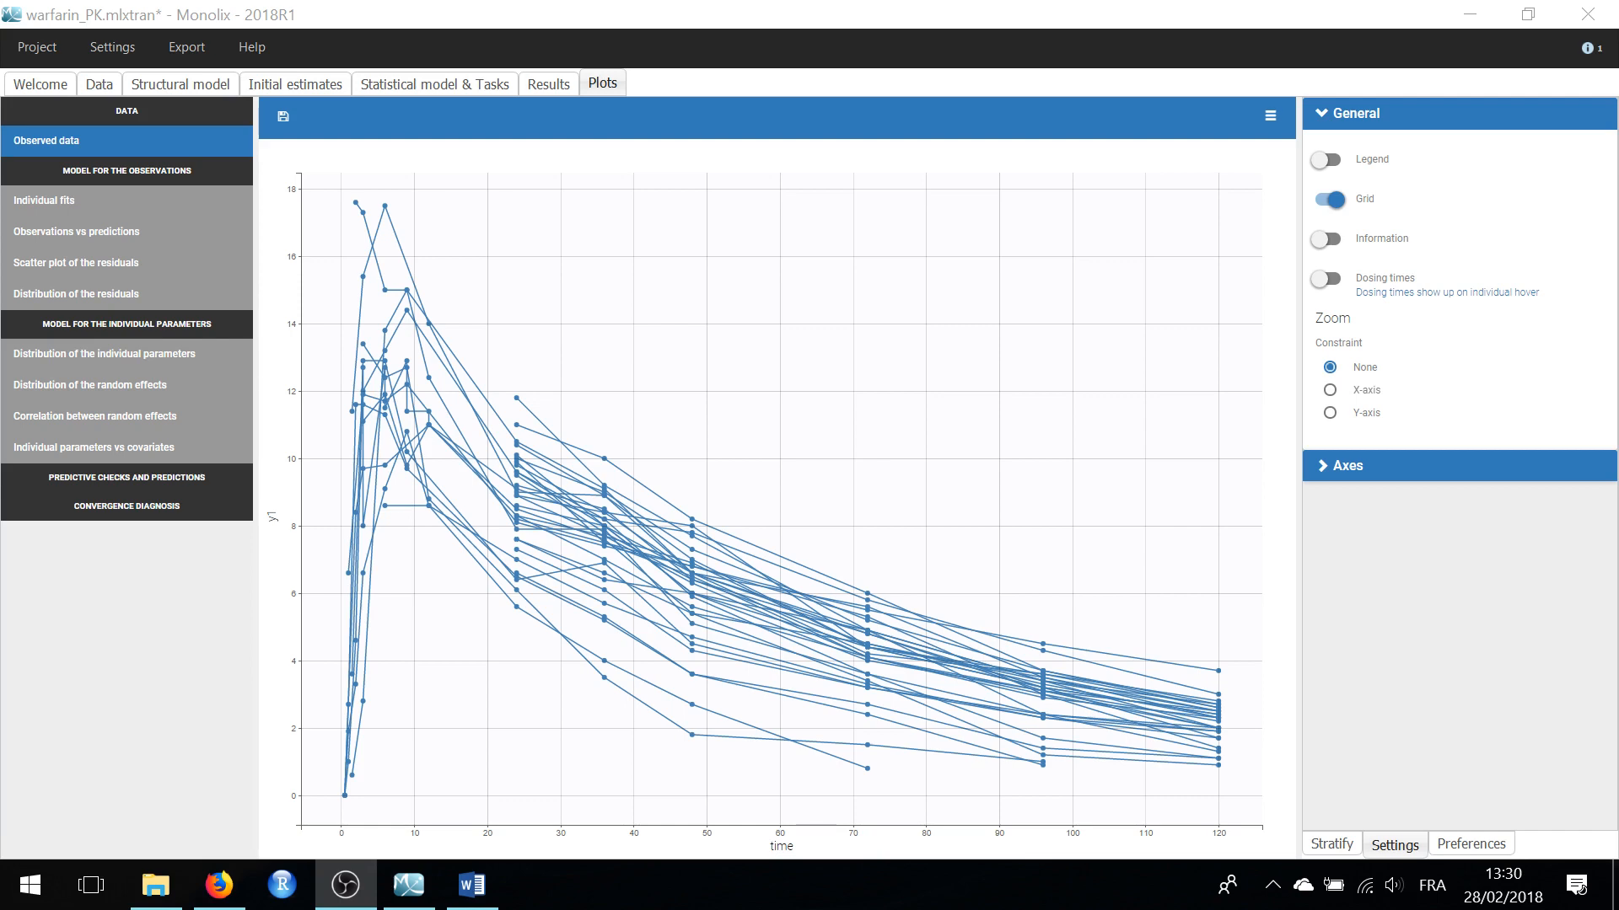
mouse_move(756, 531)
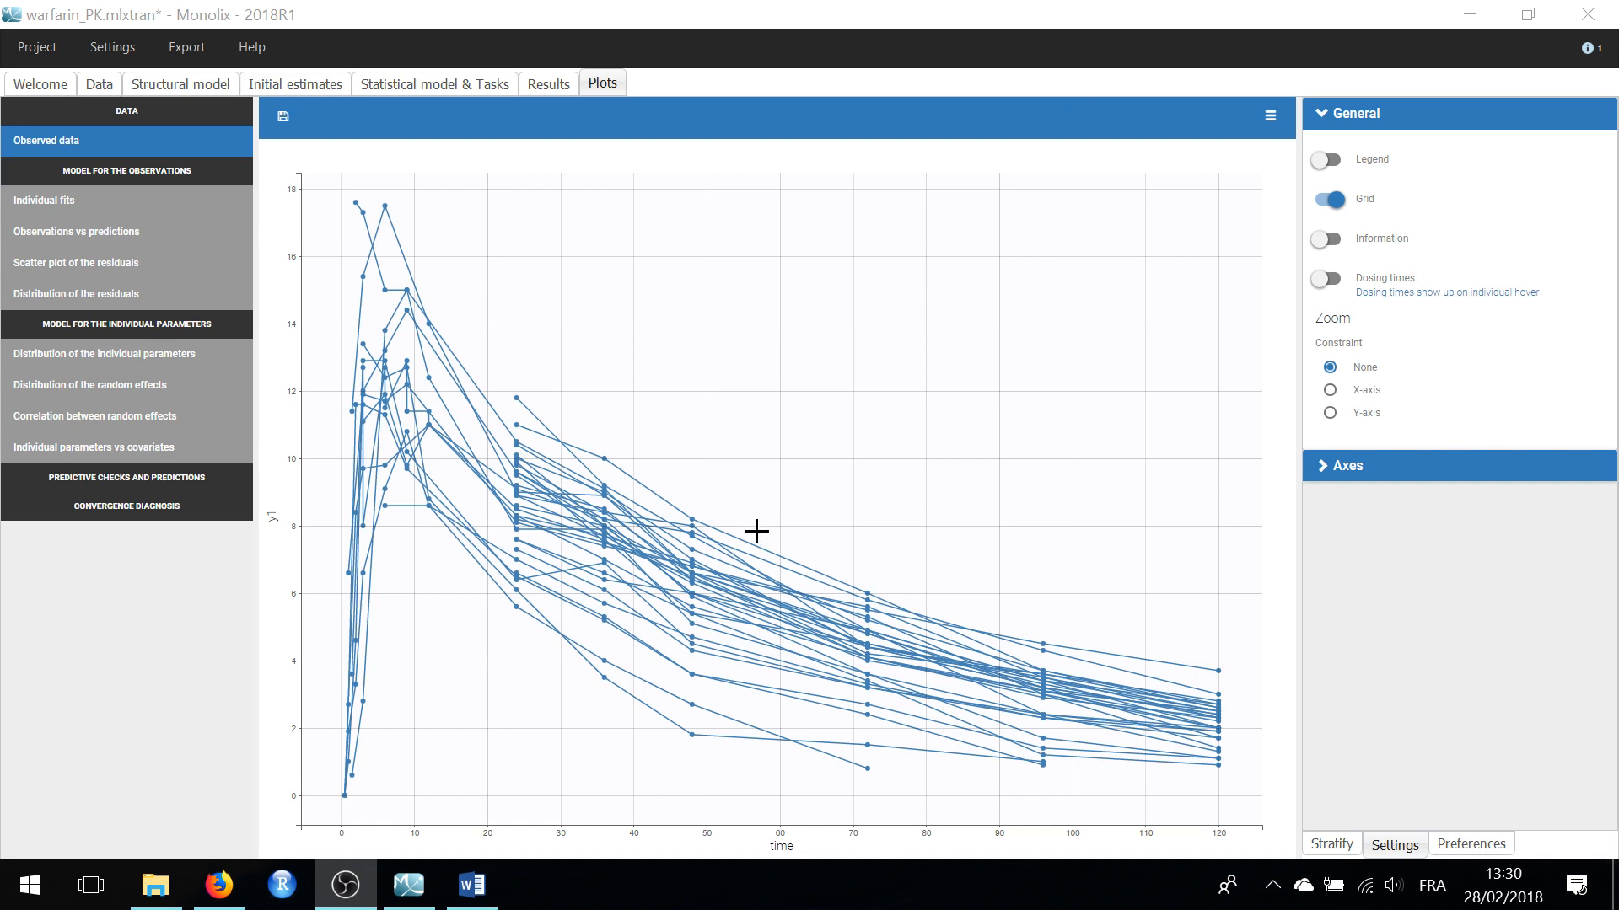
mouse_move(749, 541)
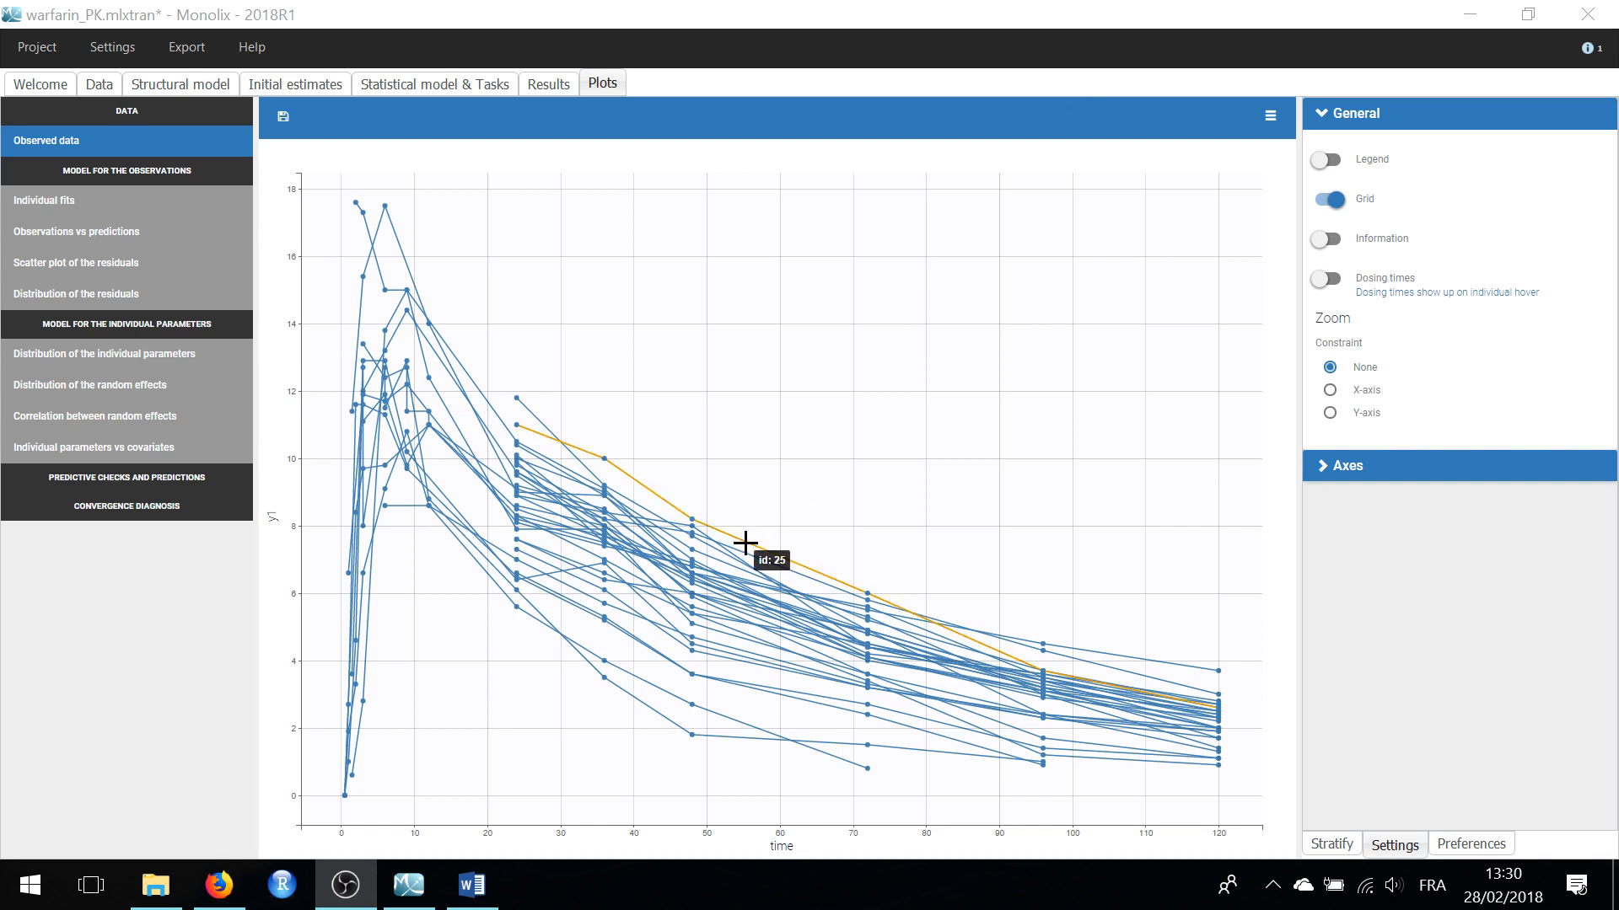
Step: Enable the Dosing times toggle so dose lines show when hovering a curve
left_click(1325, 277)
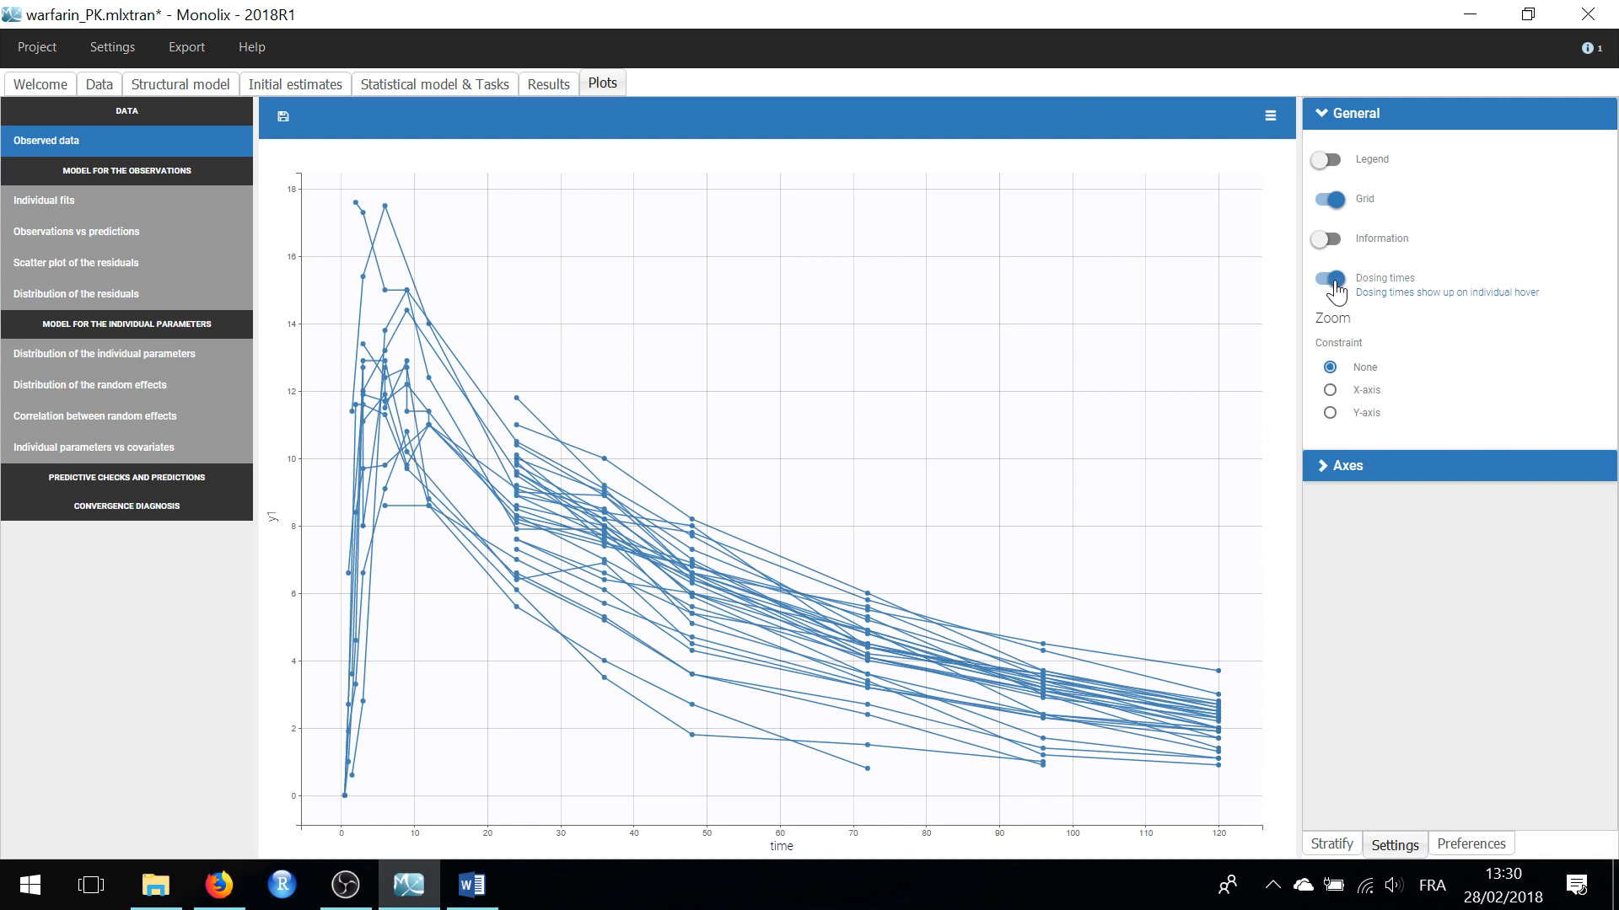
mouse_move(755, 546)
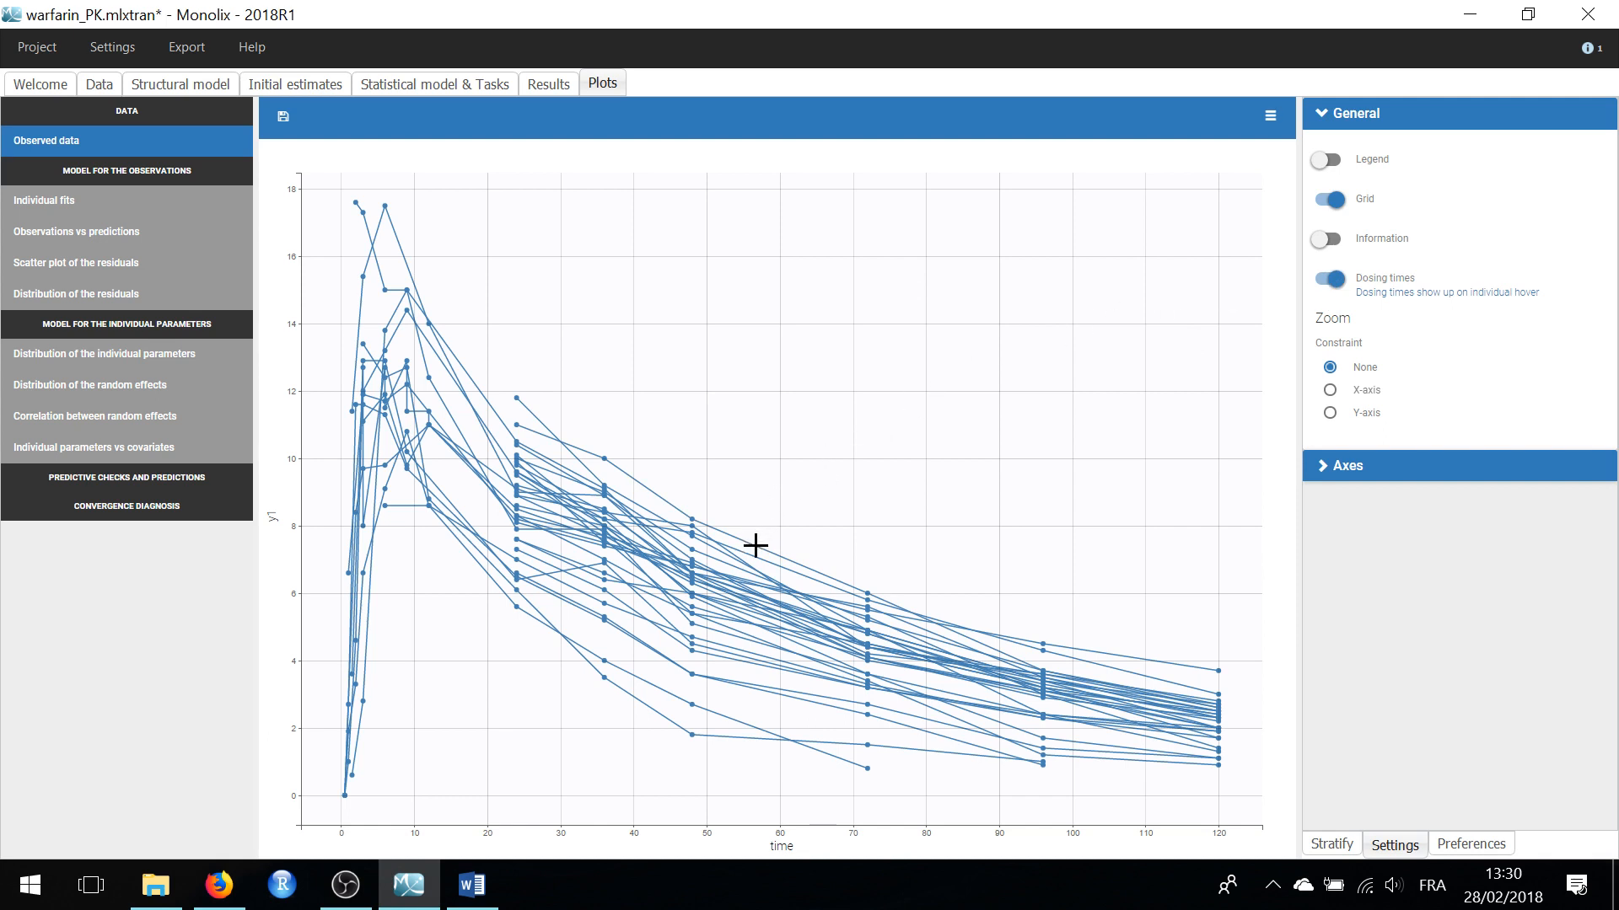
mouse_move(755, 546)
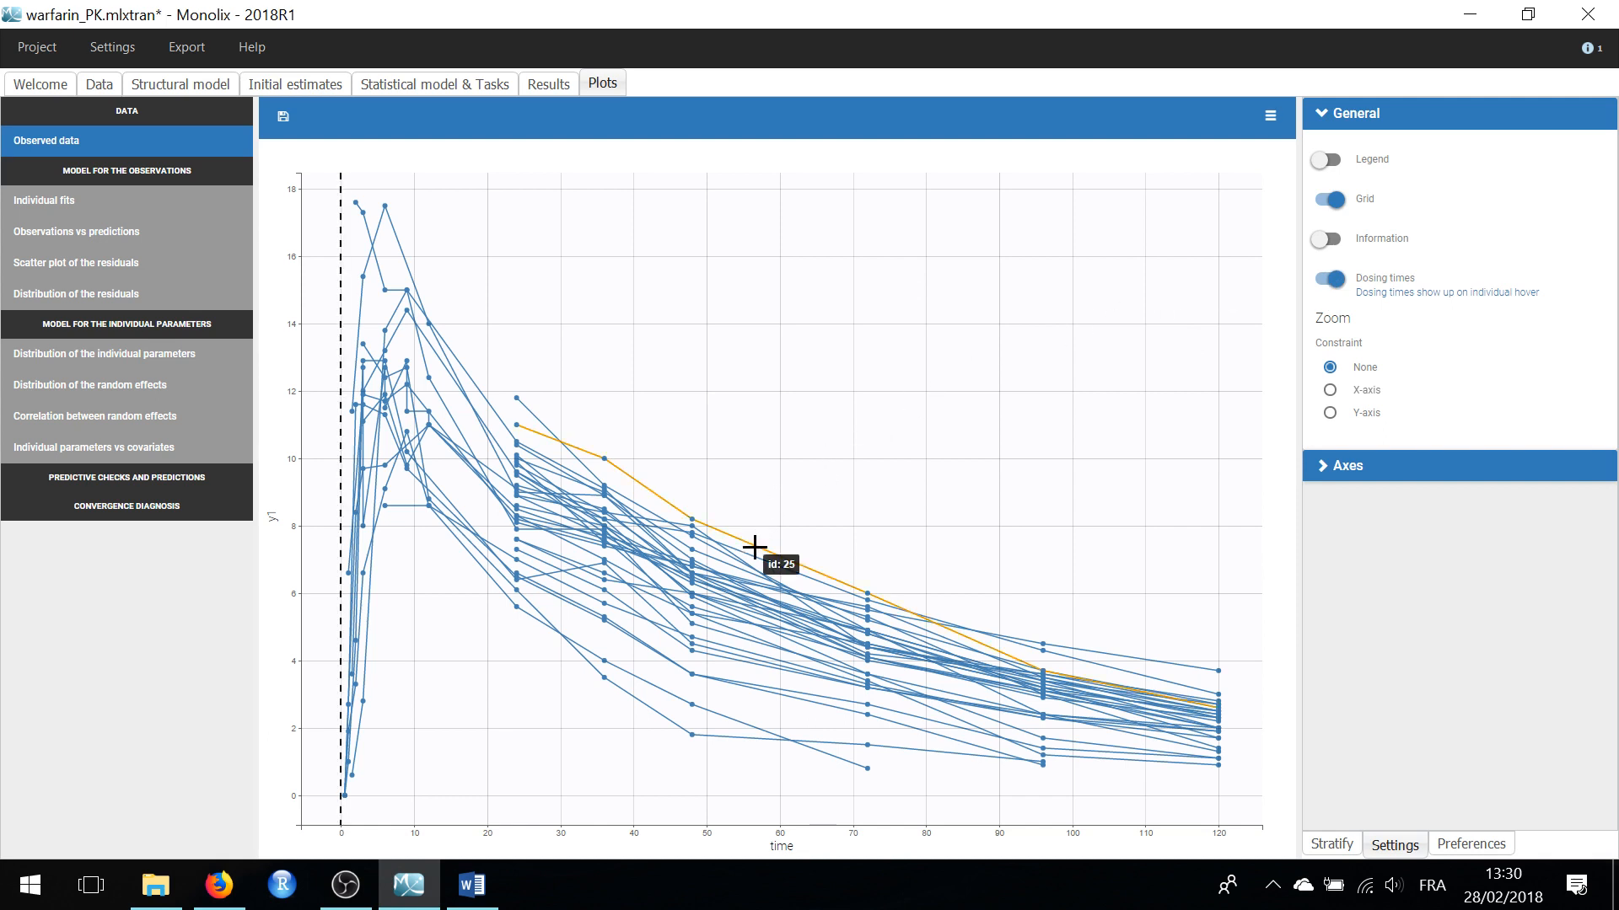
mouse_move(487, 125)
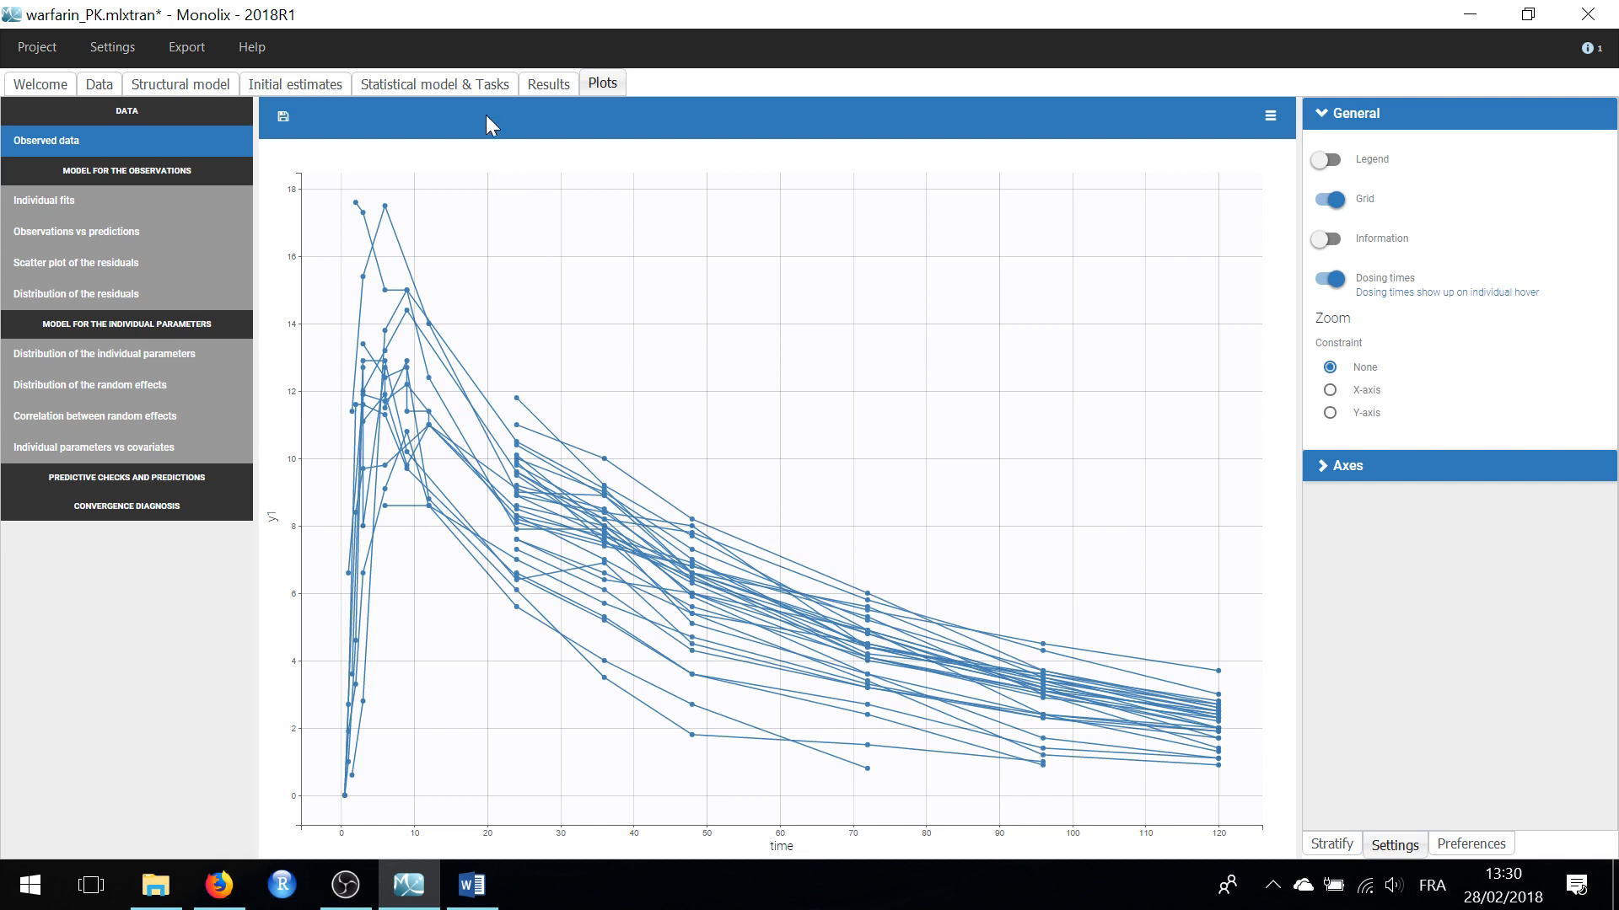
Step: Switch to the Statistical model & Tasks view and hover the task settings
left_click(433, 84)
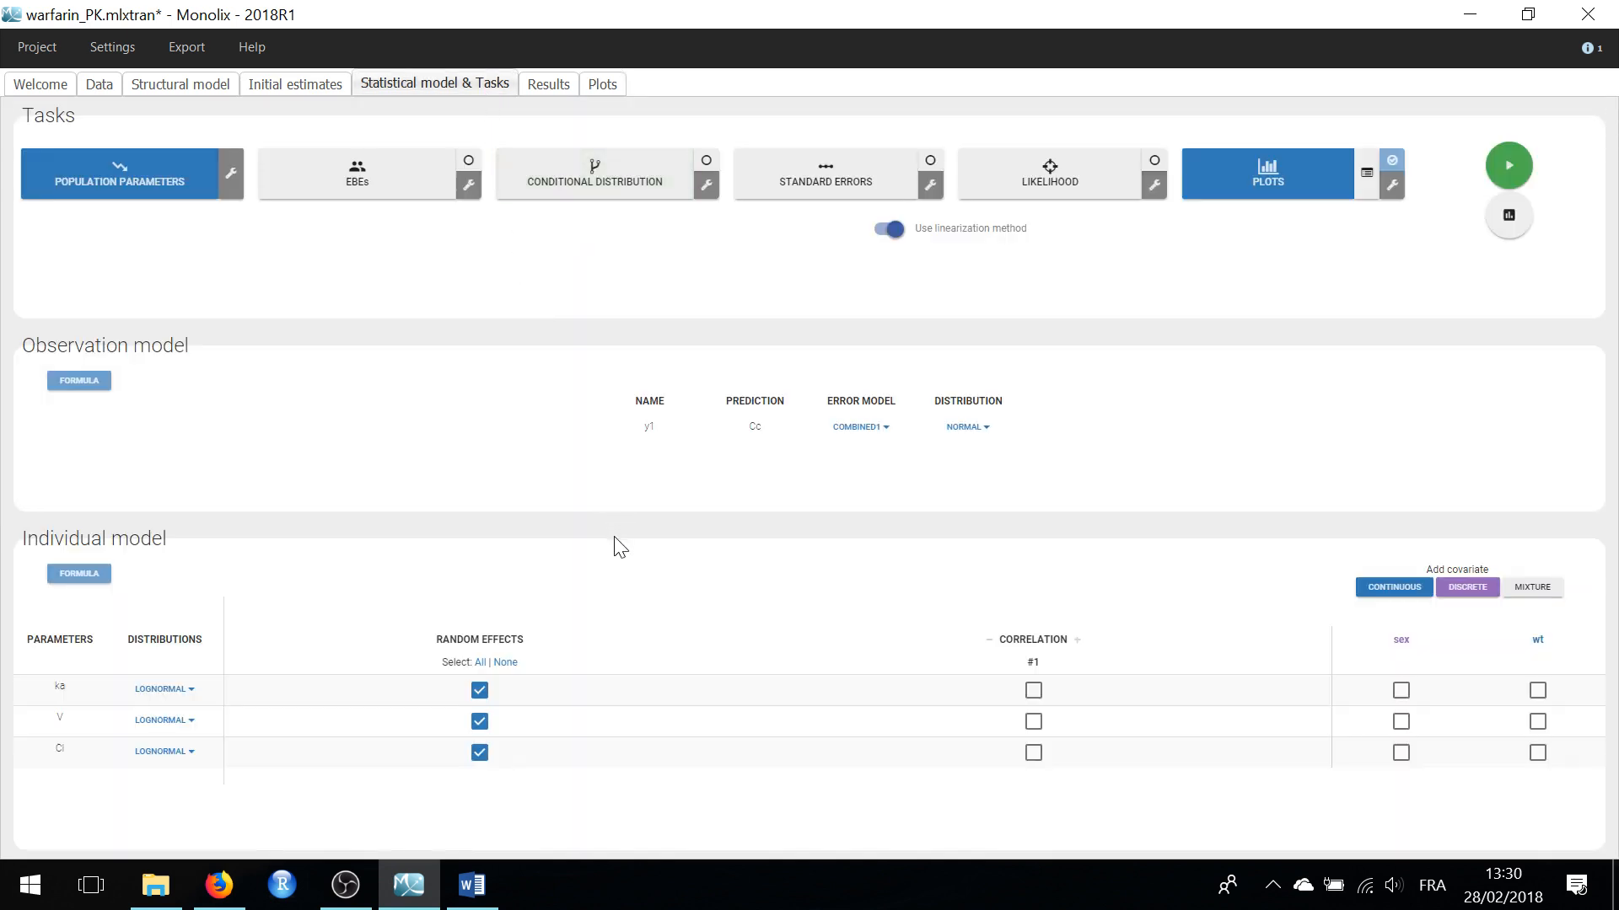
mouse_move(614, 575)
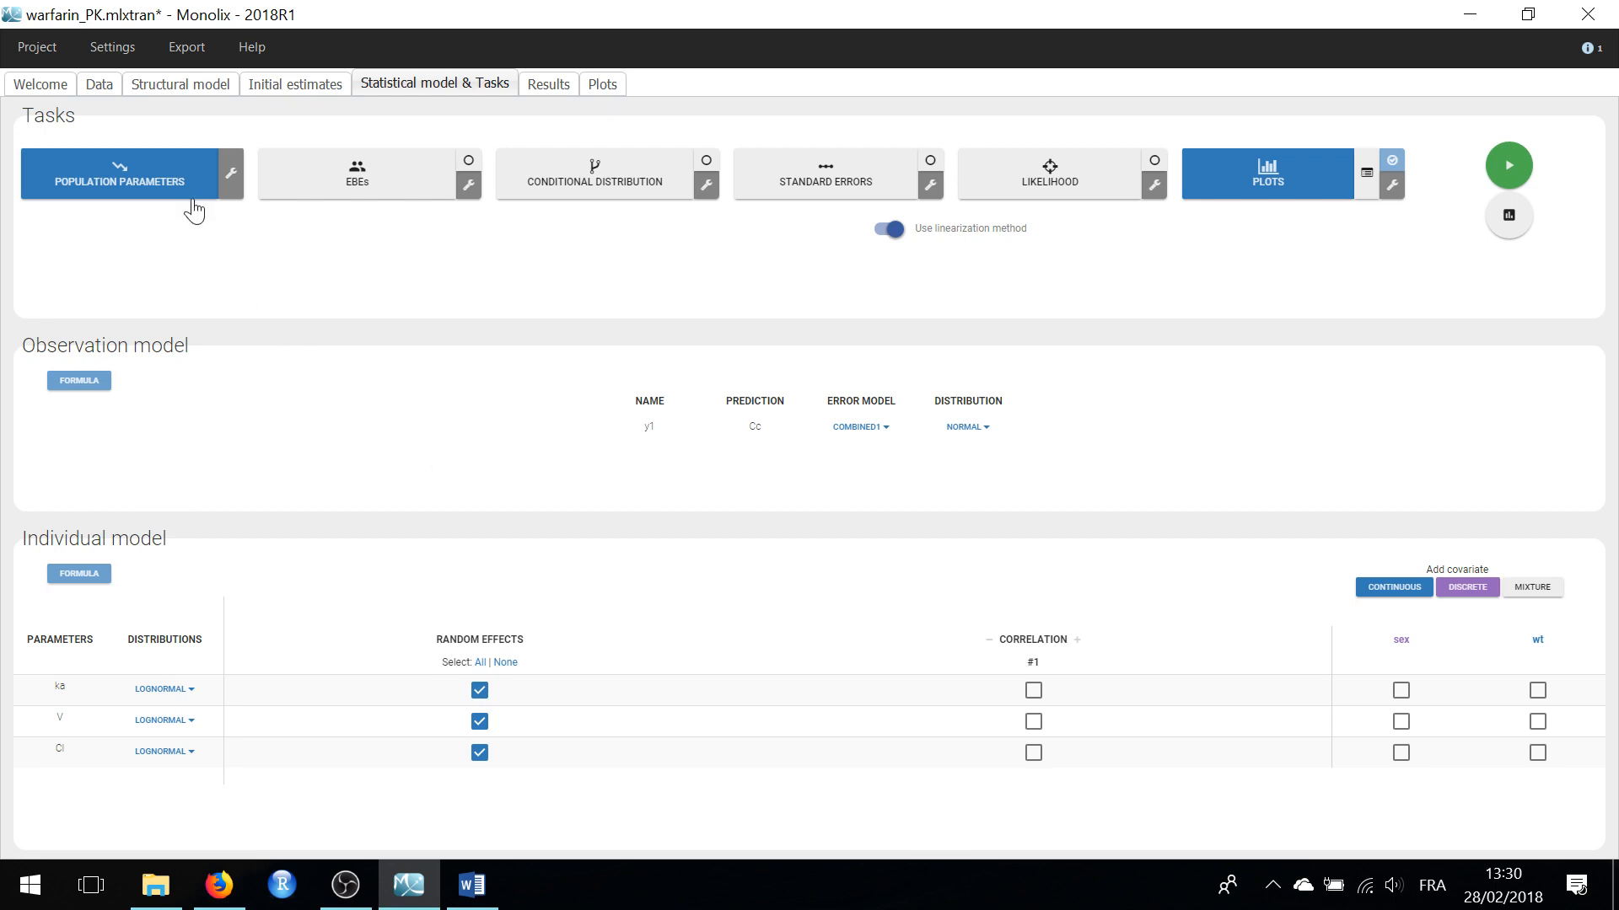
left_click(118, 177)
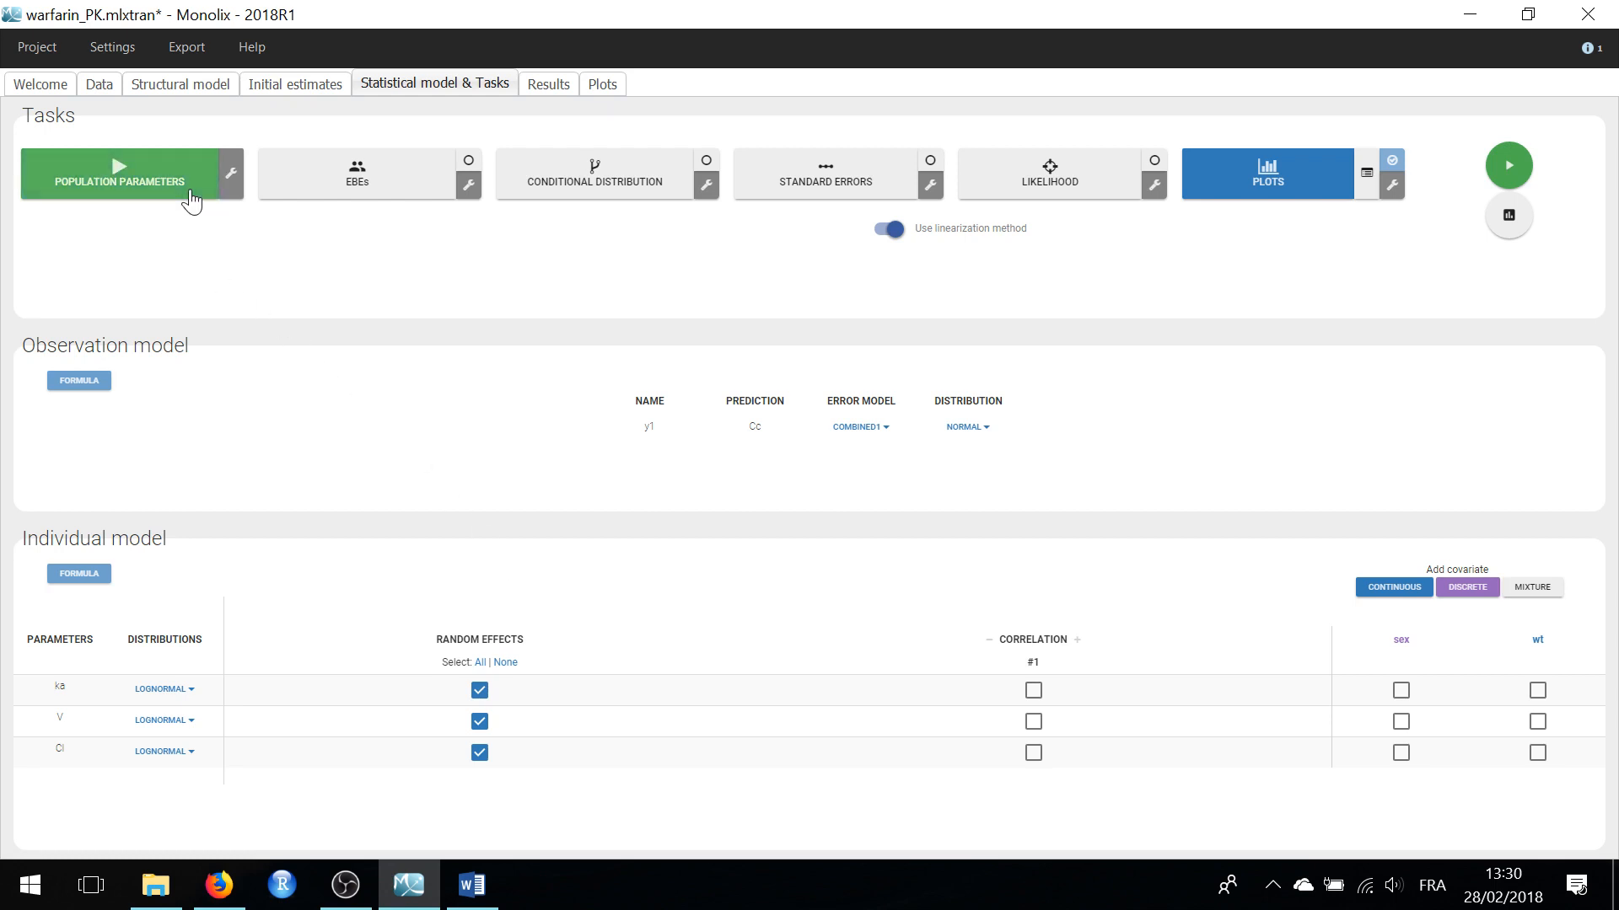
left_click(118, 180)
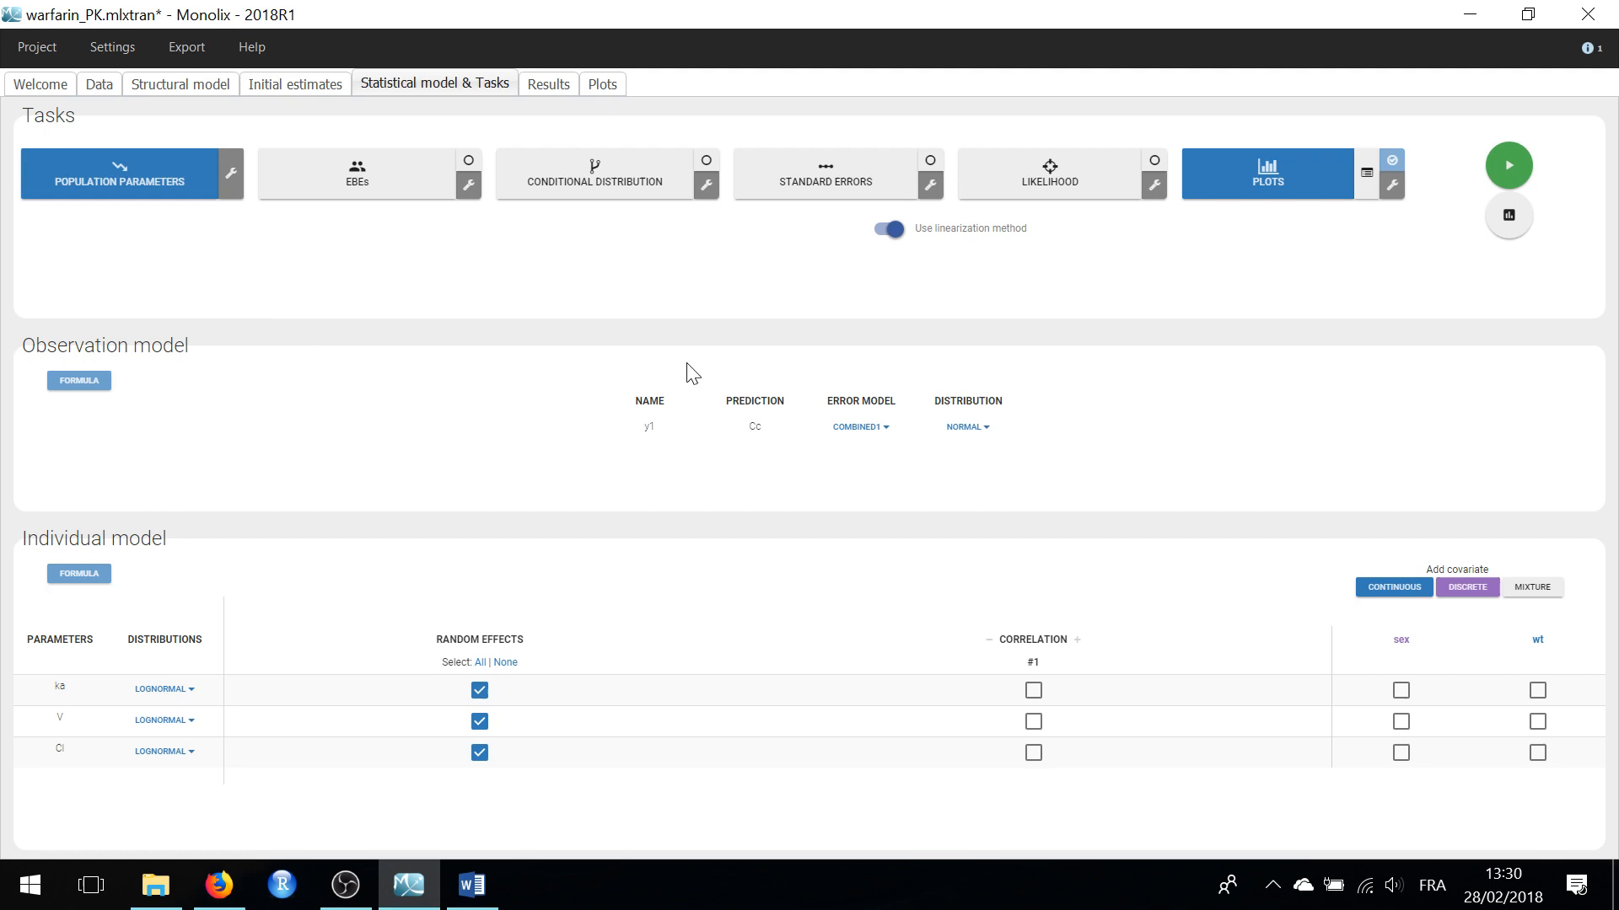
mouse_move(1265, 186)
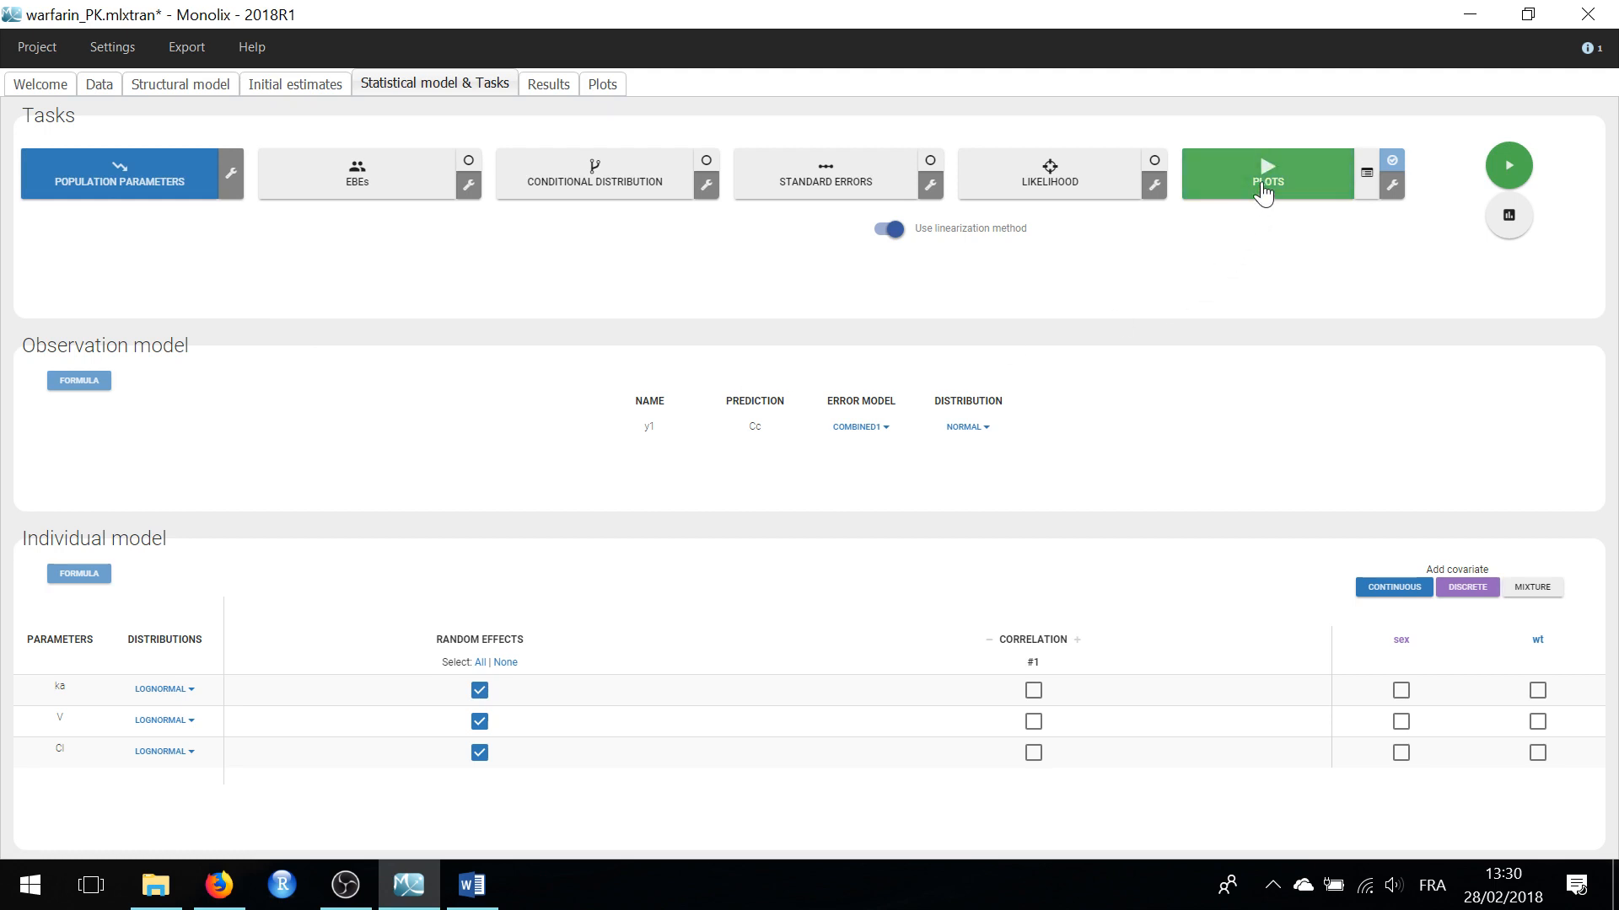
left_click(1268, 174)
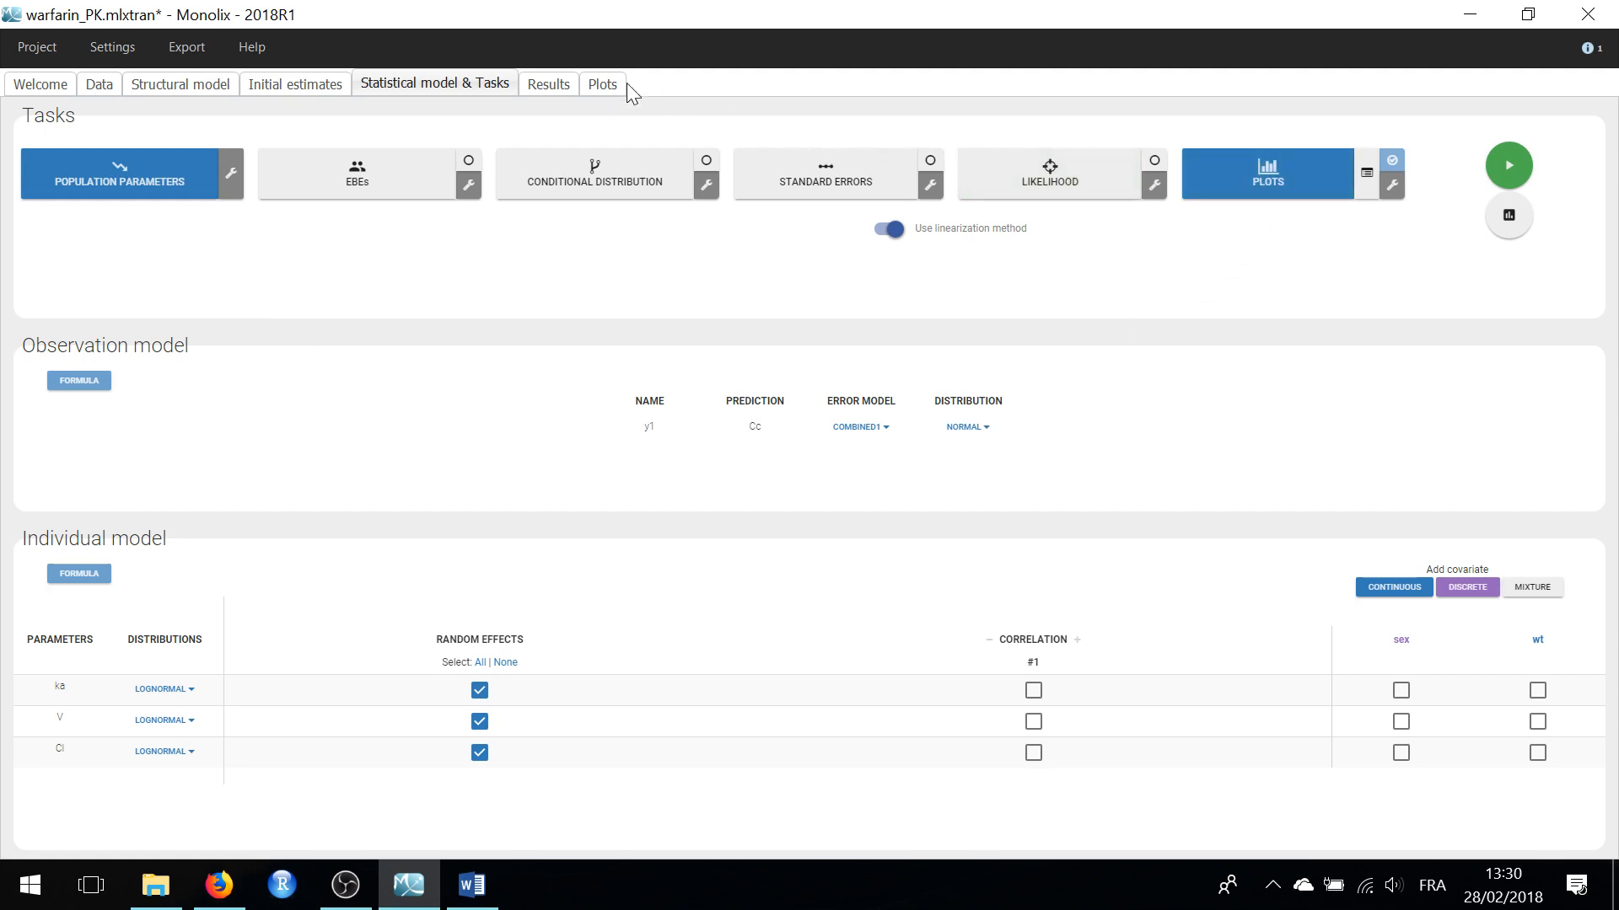
Step: Return to the Plots view showing observations vs predictions with 90% interval
left_click(602, 84)
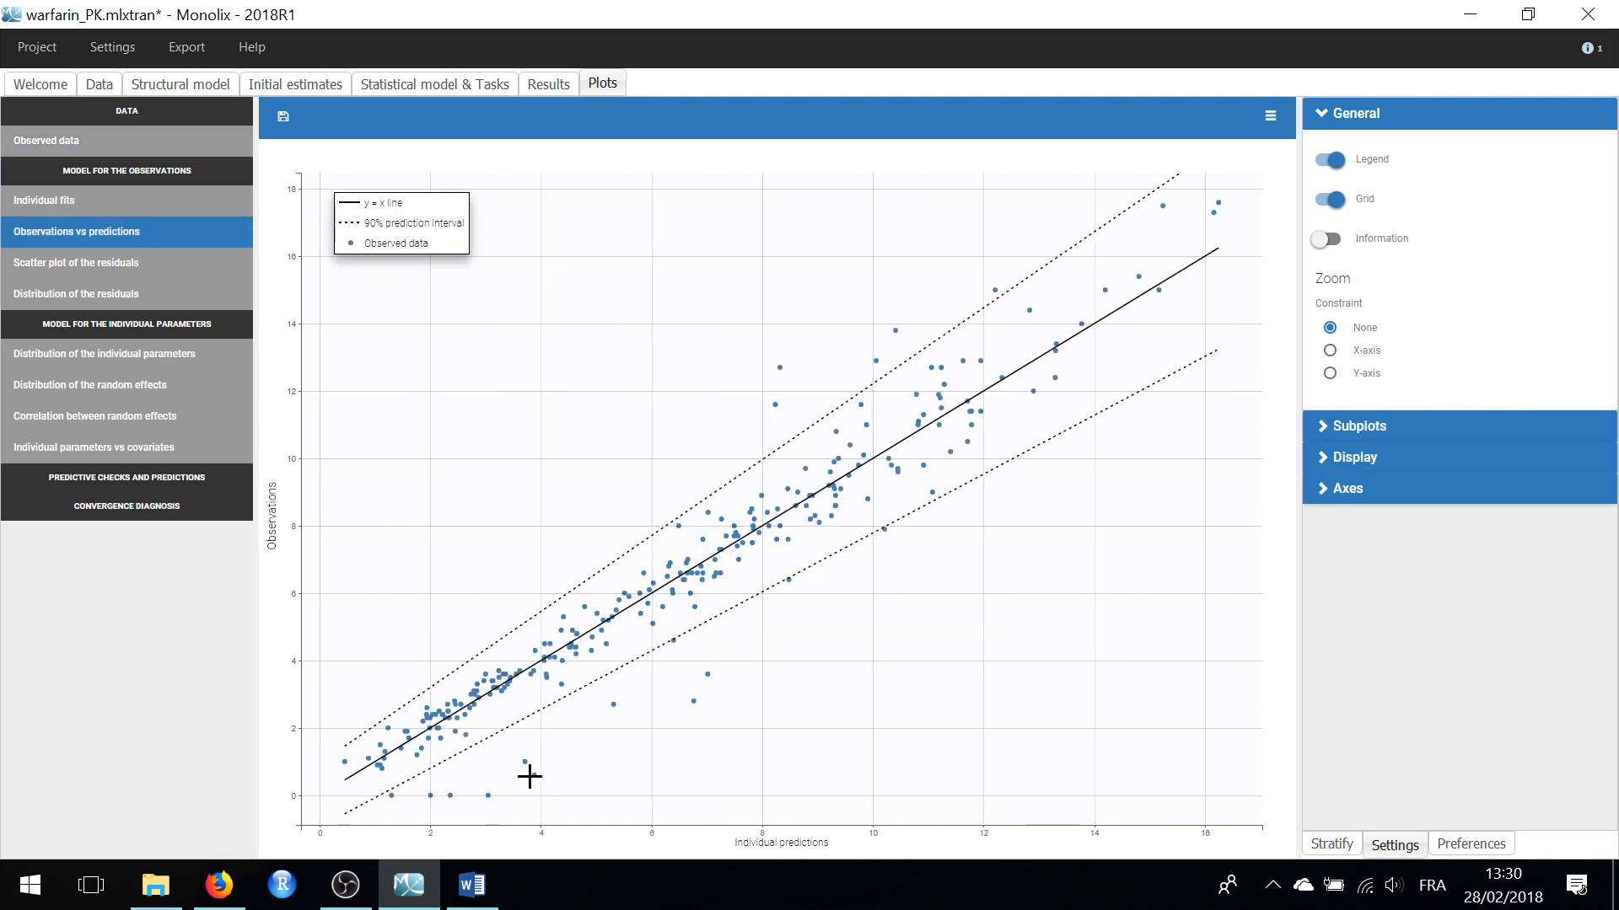
mouse_move(533, 777)
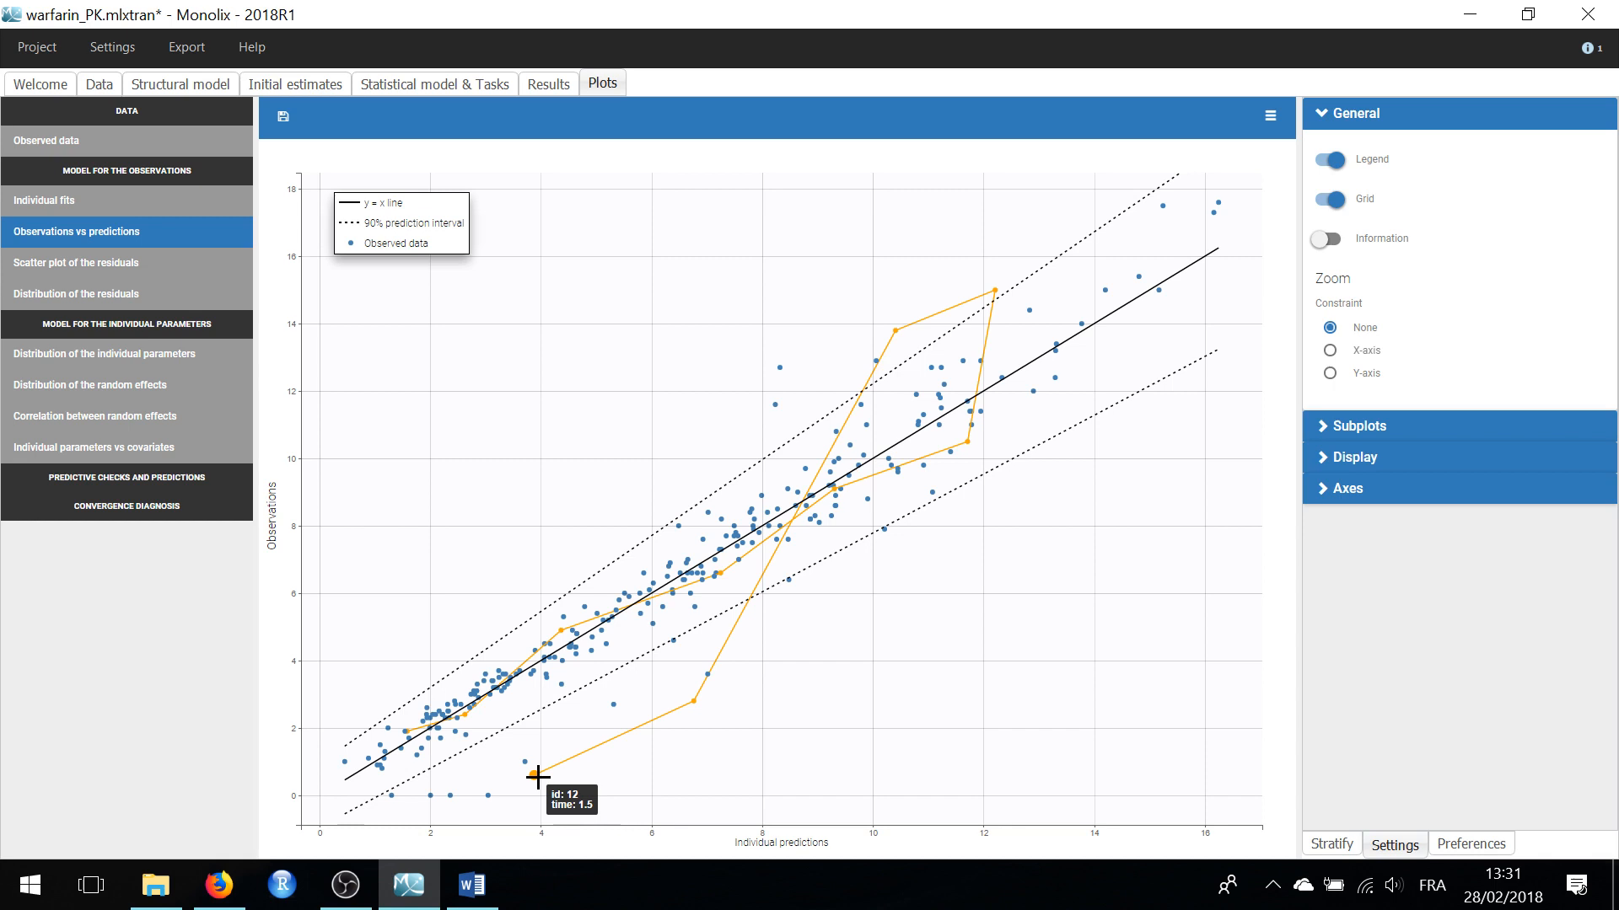
mouse_move(536, 775)
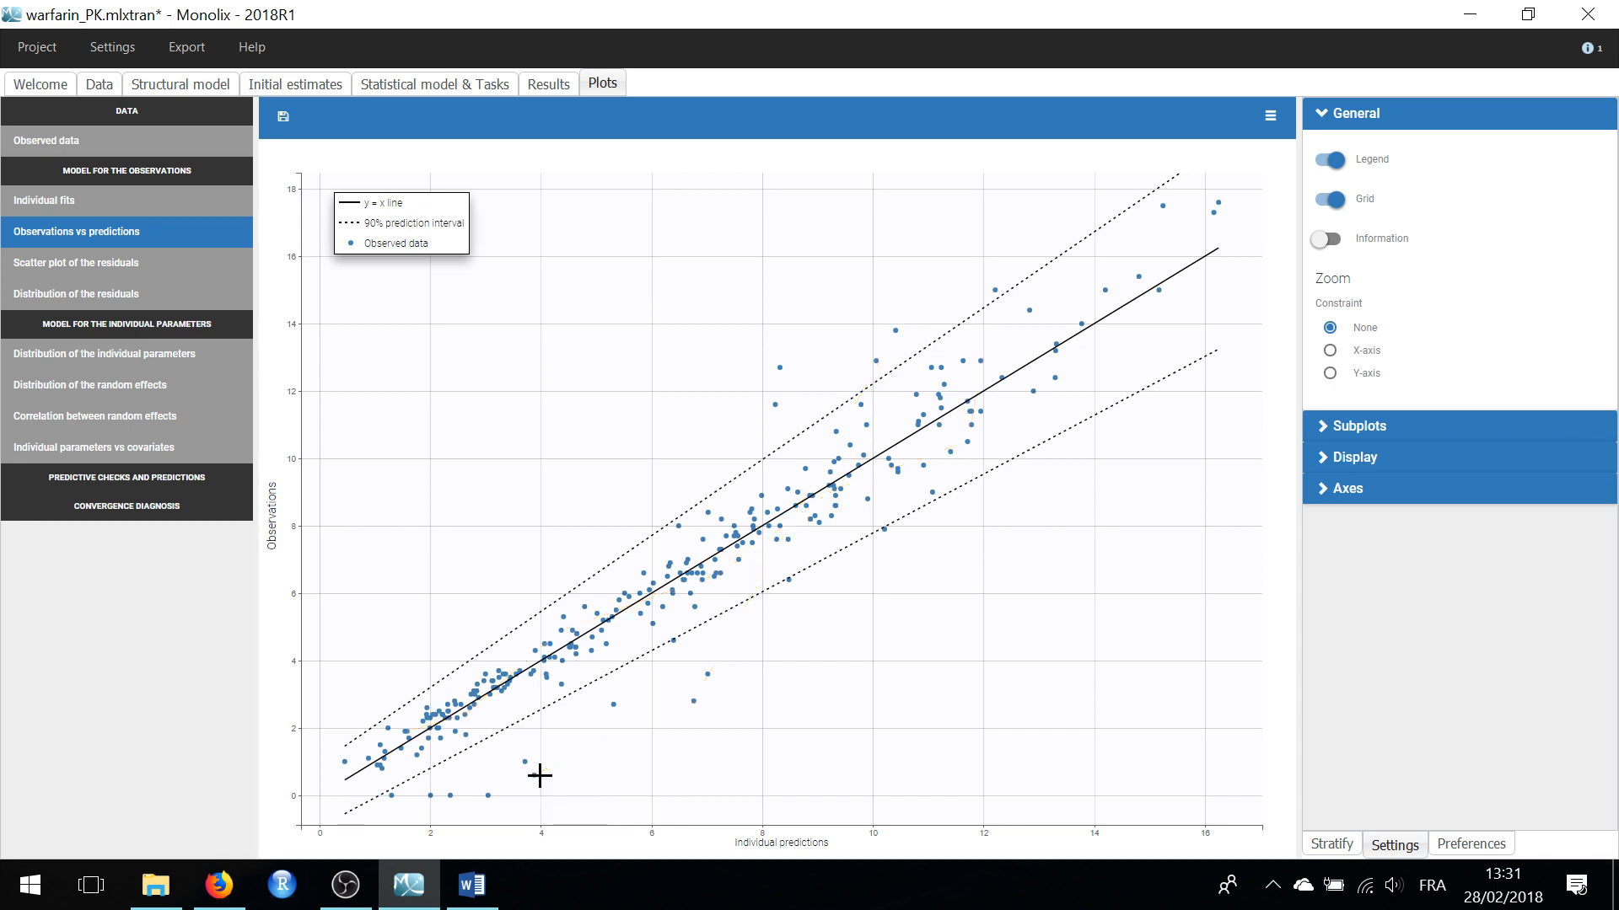
mouse_move(534, 796)
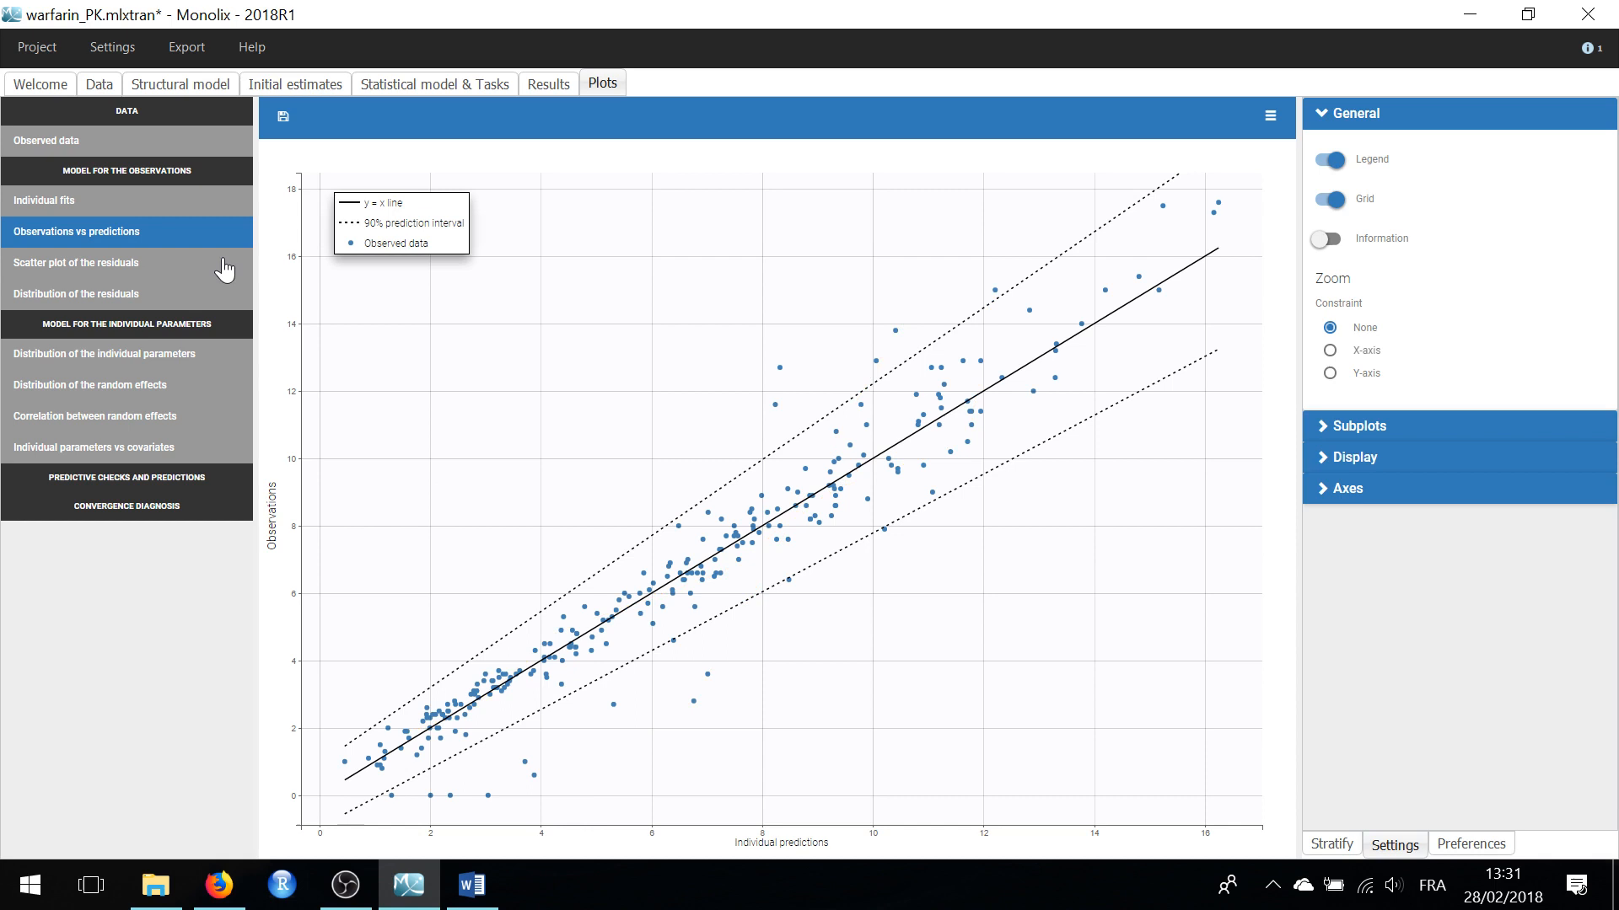
Step: View the residuals scatter plot, then the individual fits grid of twelve subjects
left_click(81, 261)
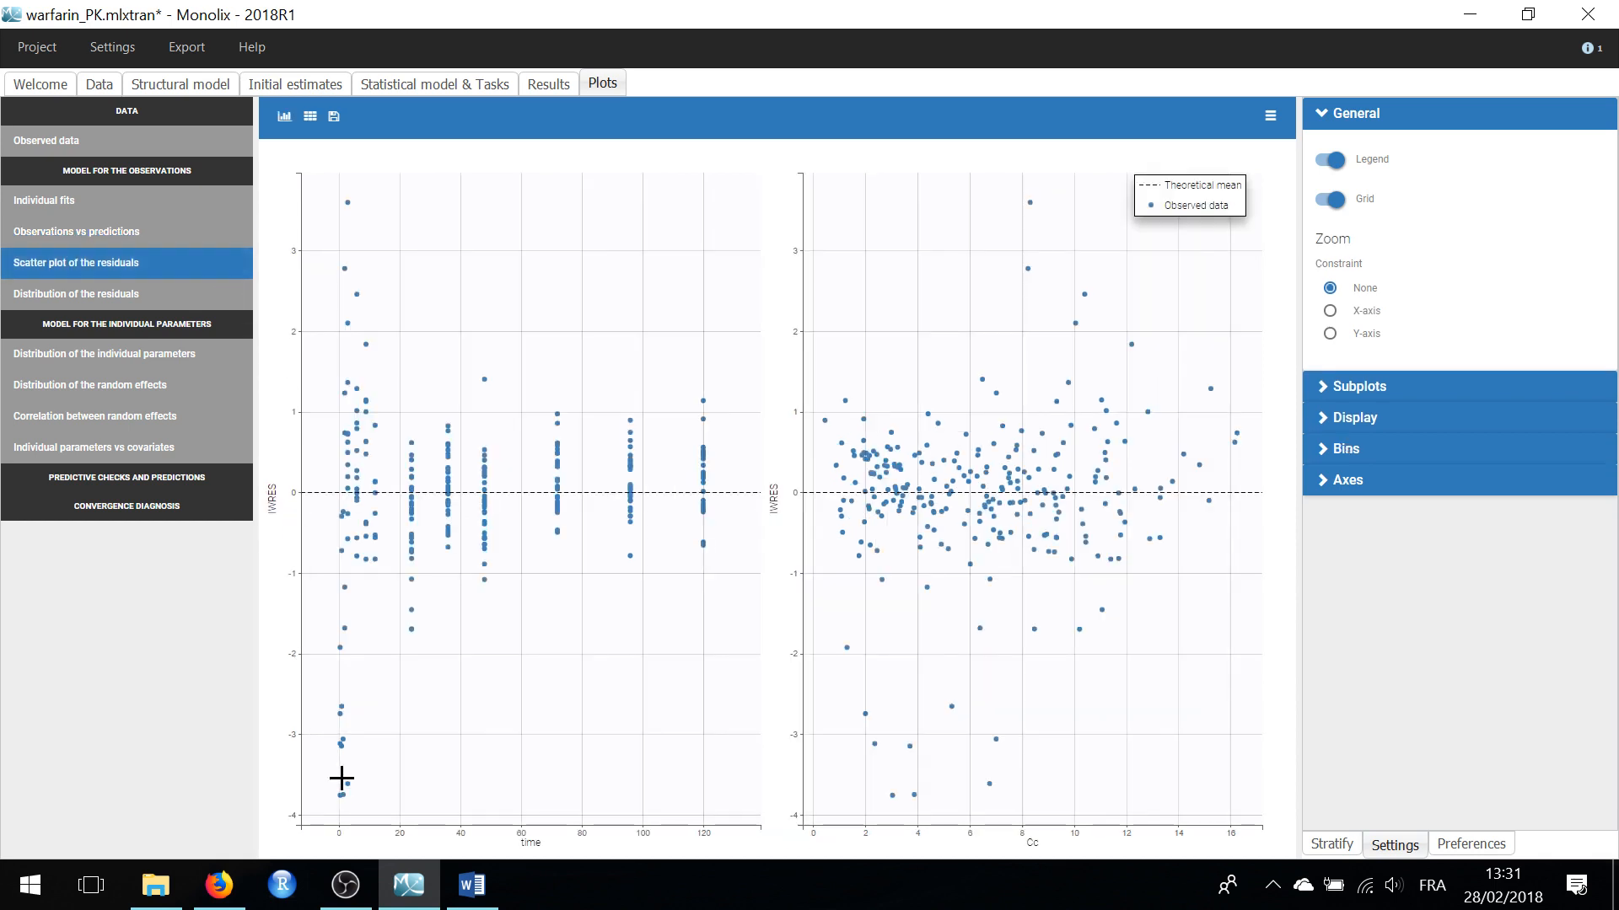
mouse_move(341, 781)
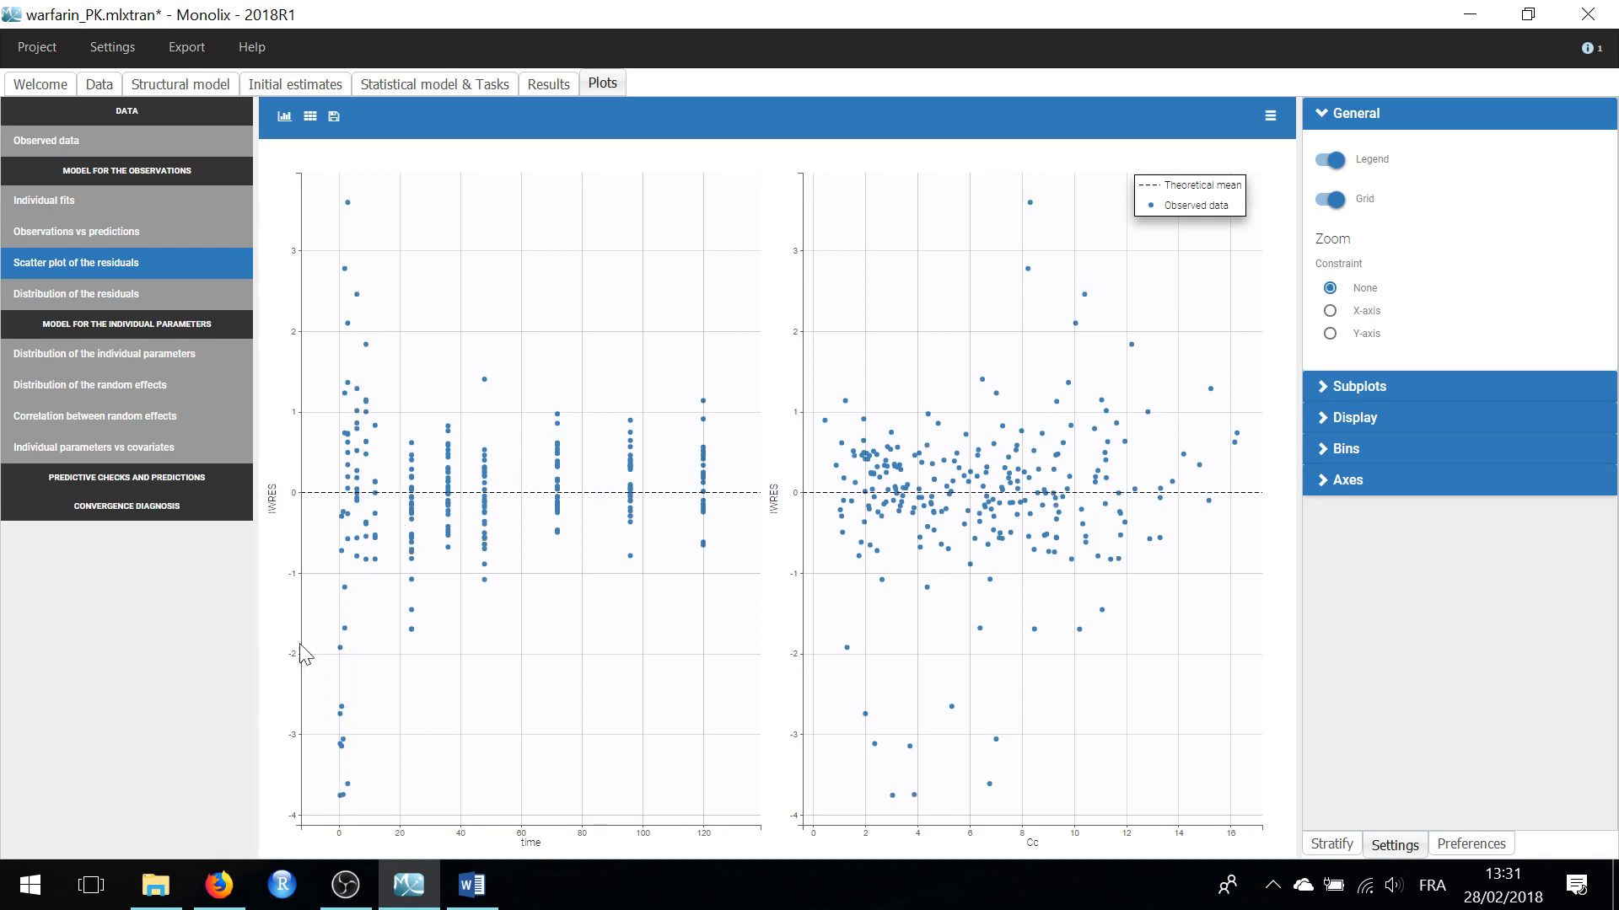
mouse_move(354, 295)
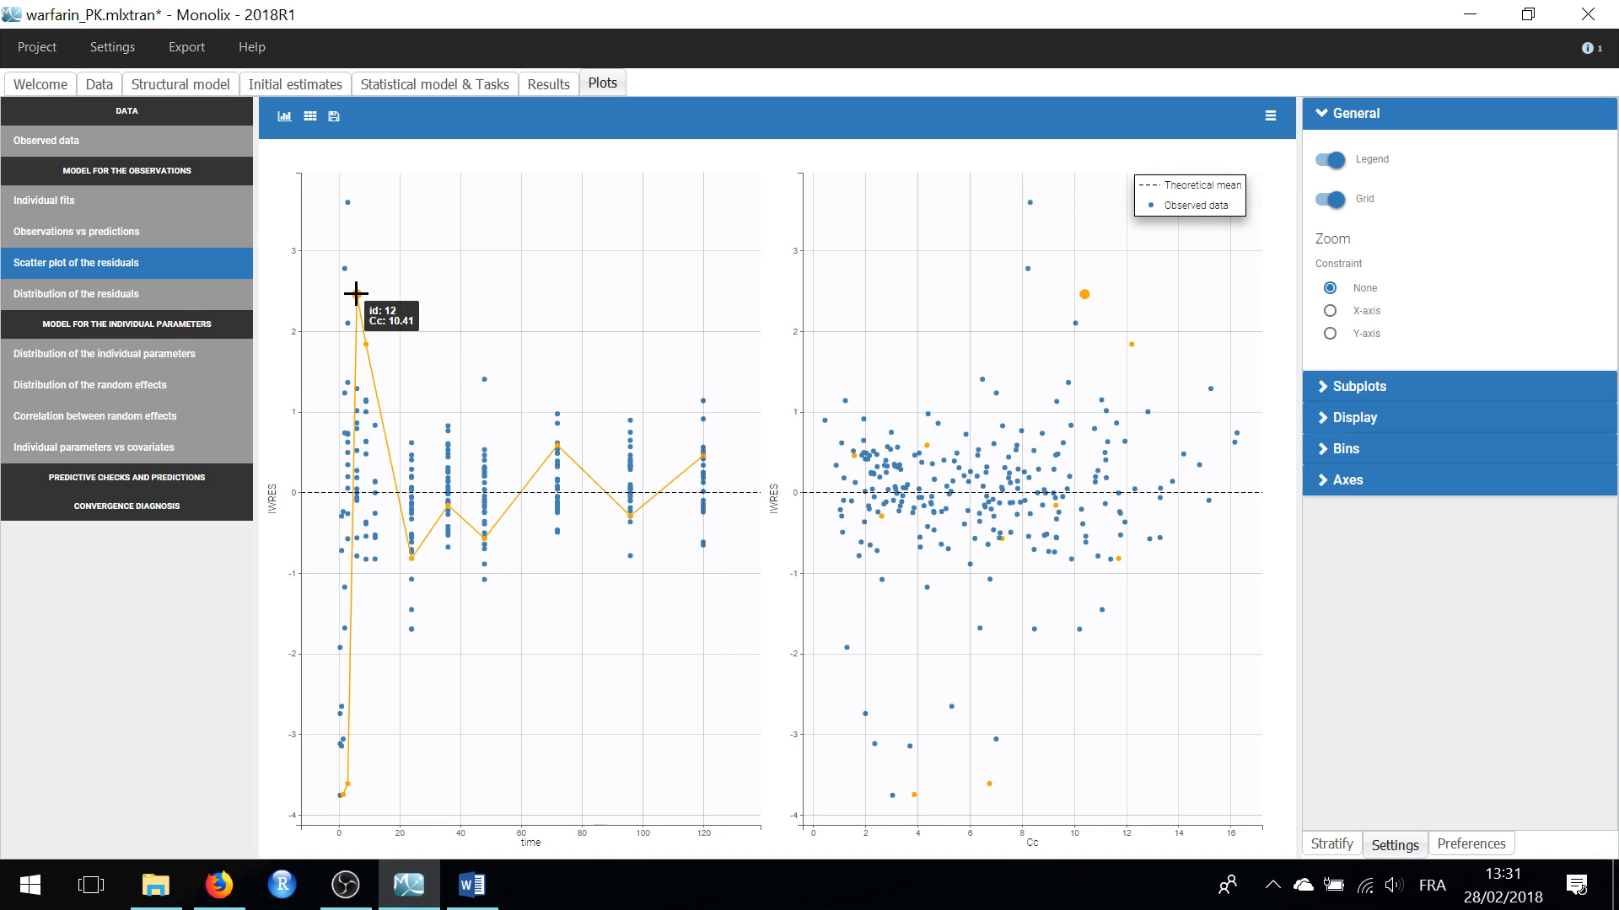
left_click(41, 200)
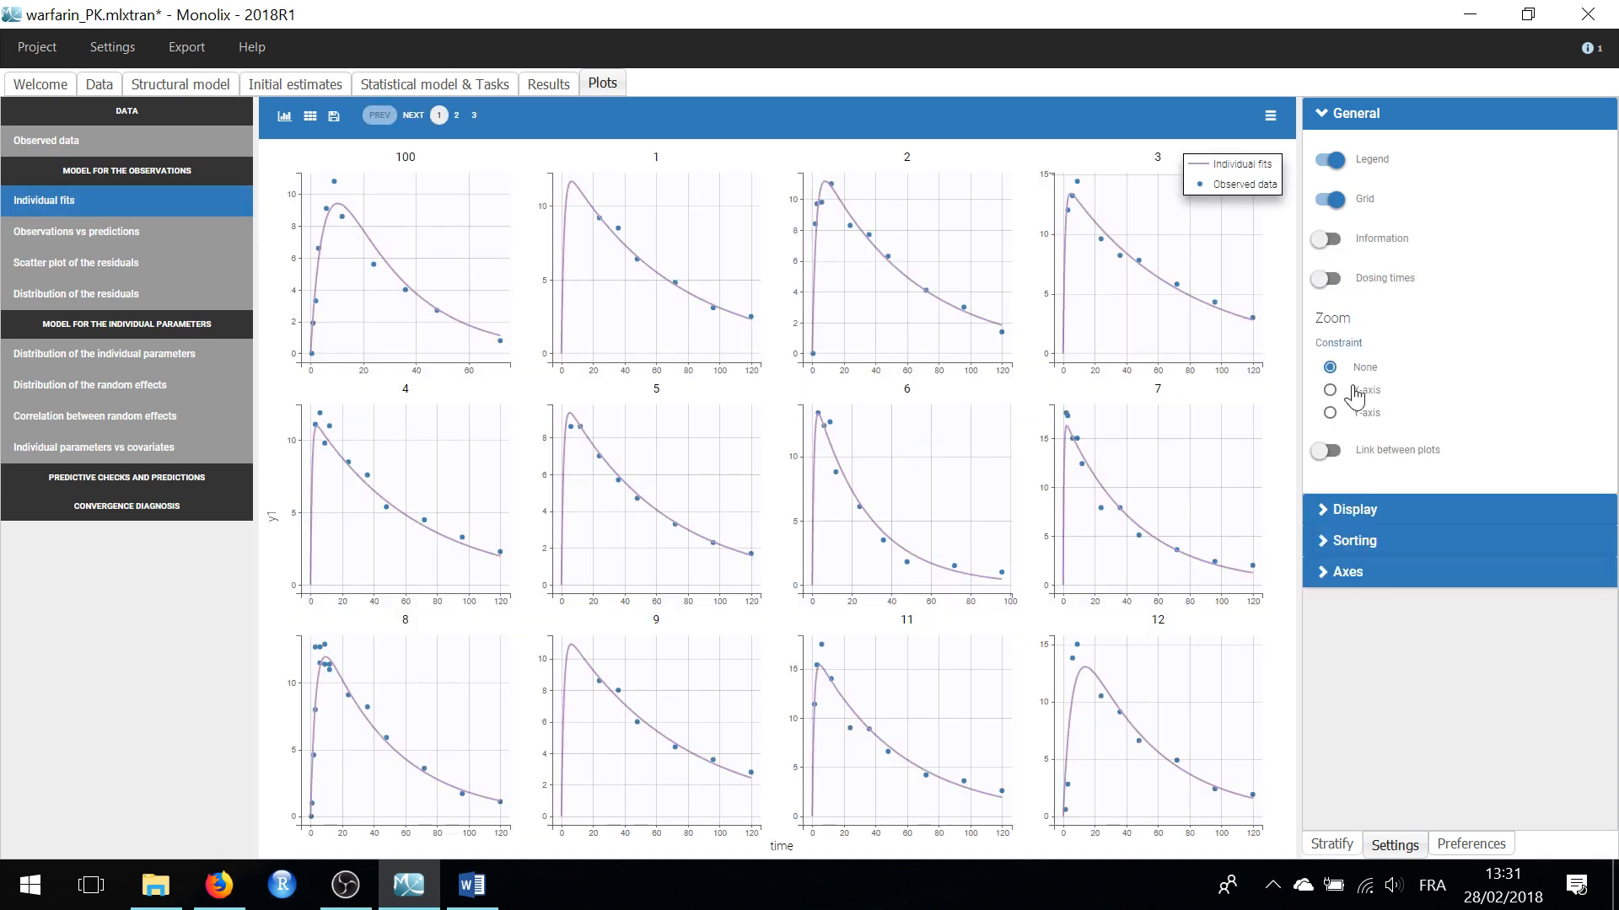
Step: Restrict zoom to the time axis for subject 12, then show random-effects correlations
left_click(1329, 391)
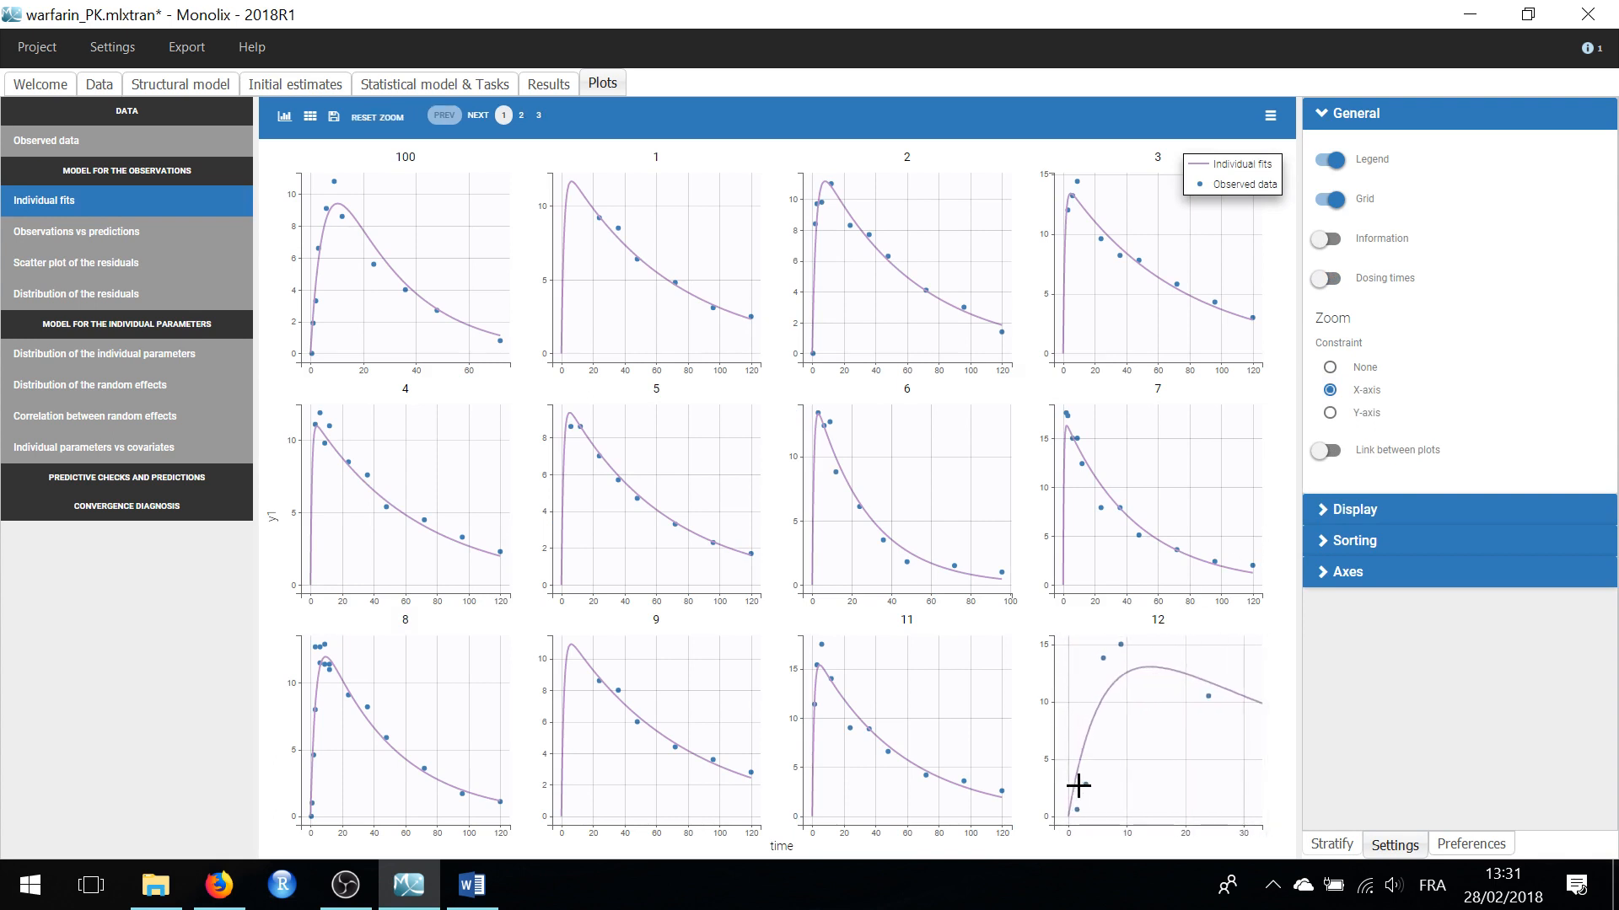
mouse_move(1111, 795)
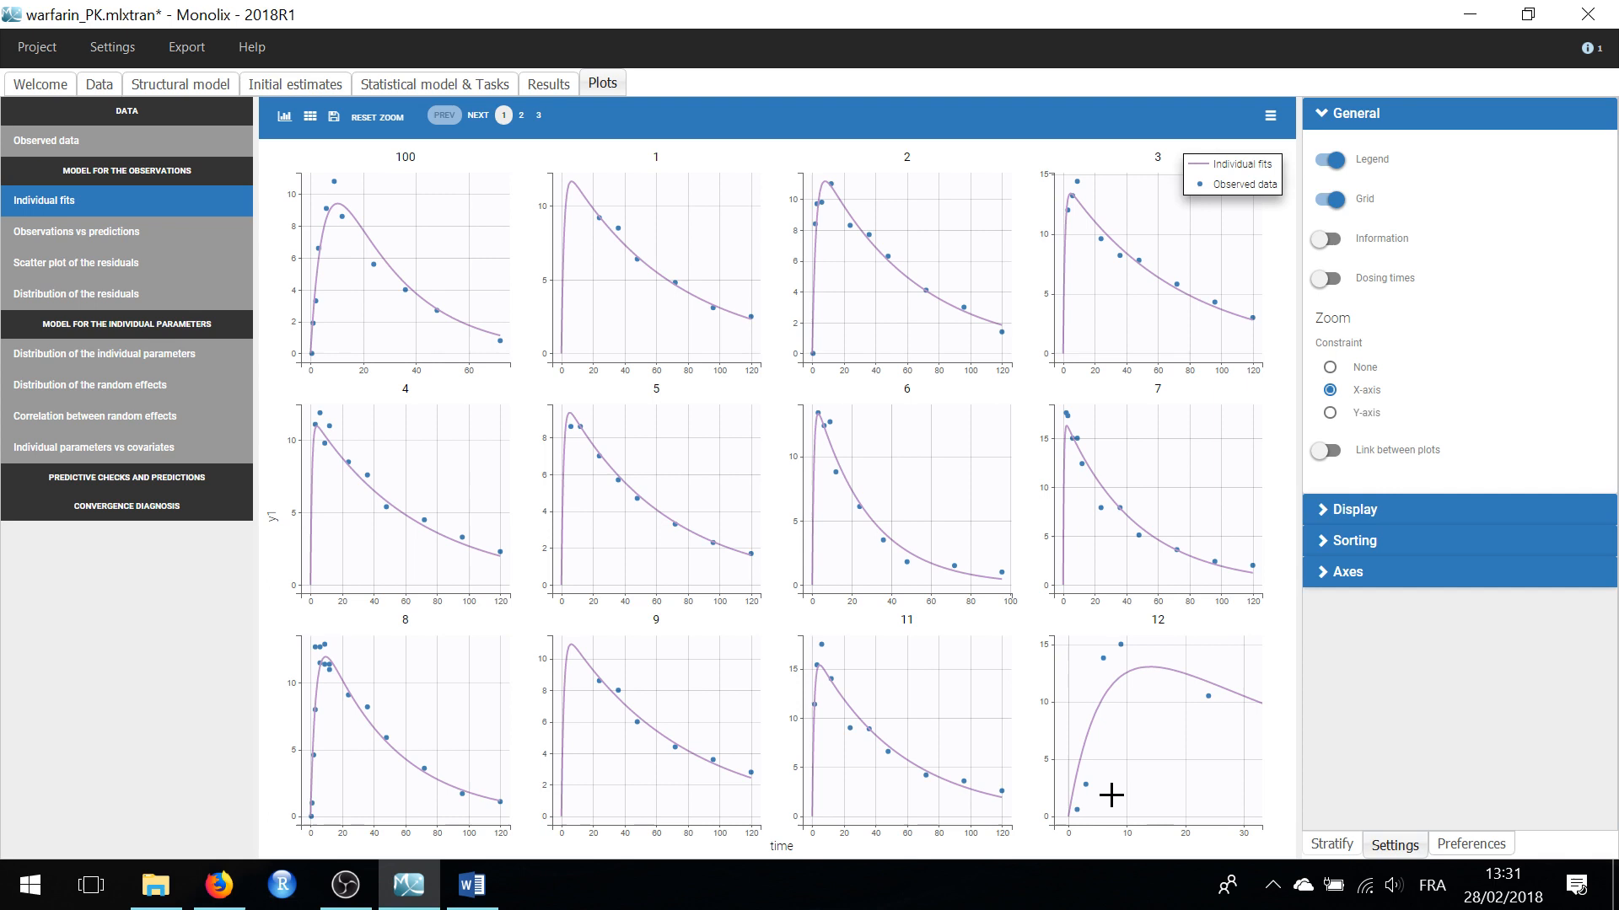
mouse_move(1092, 708)
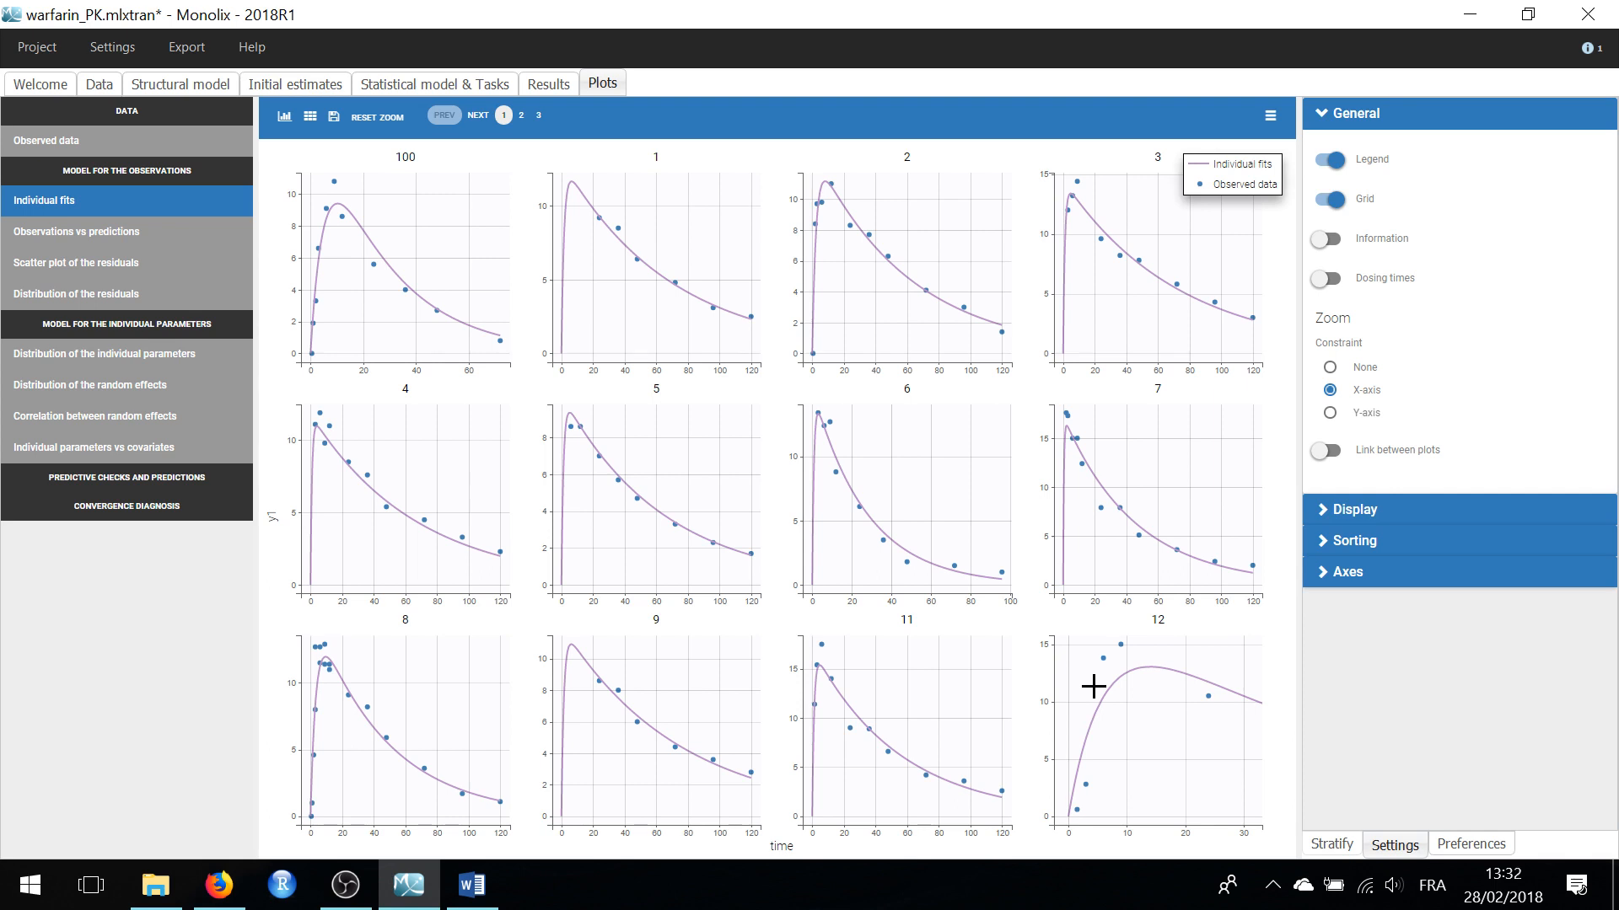
left_click(76, 415)
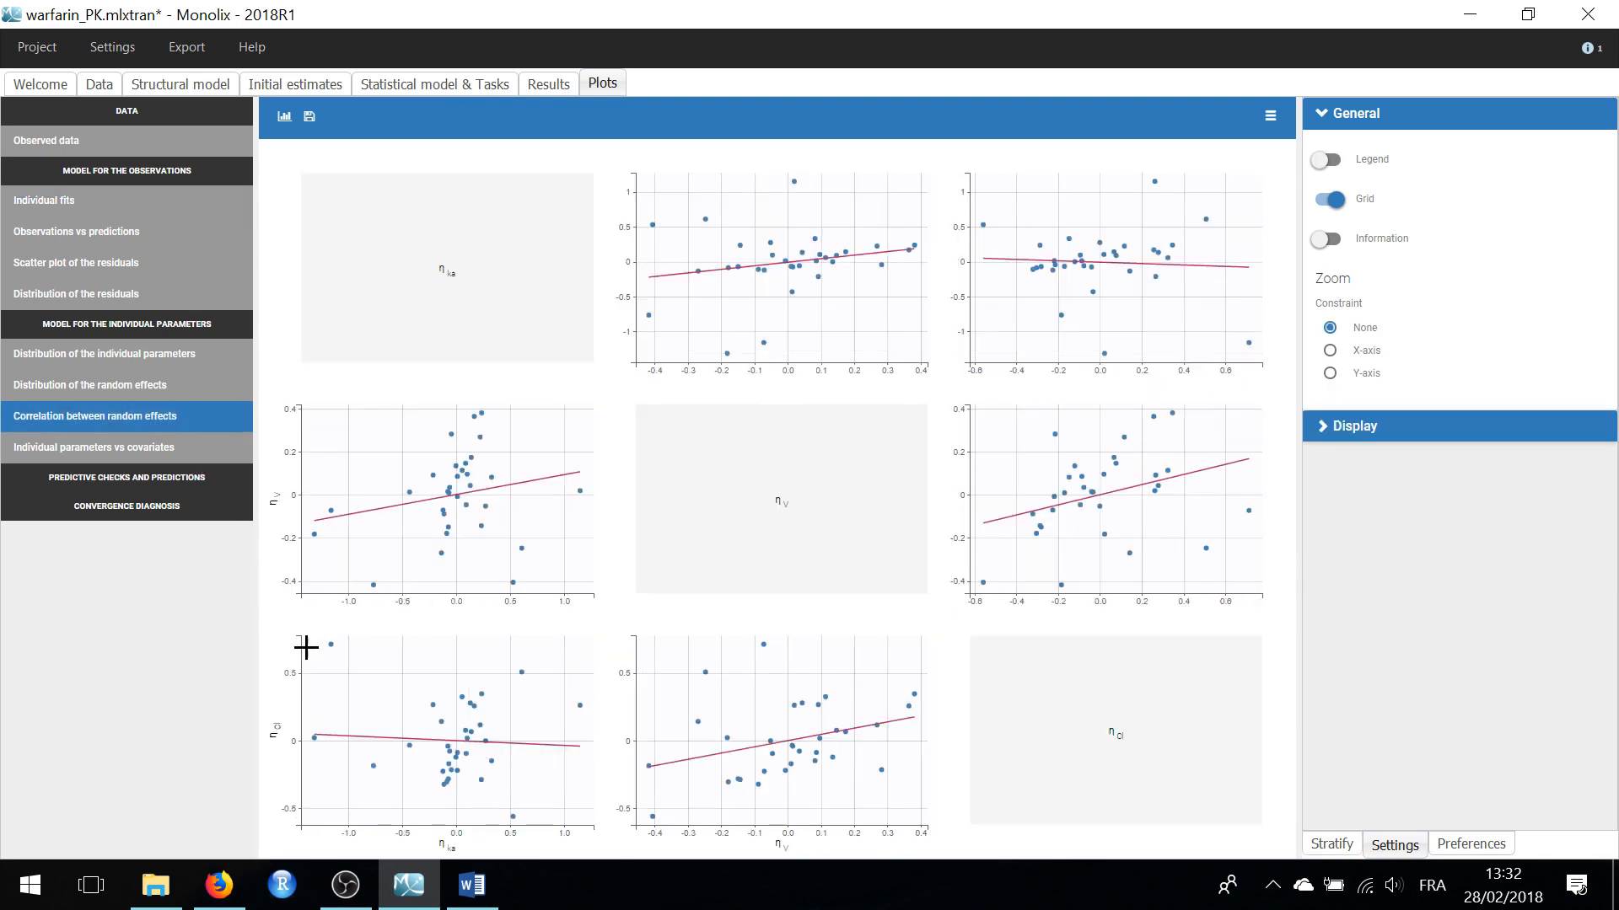
mouse_move(326, 663)
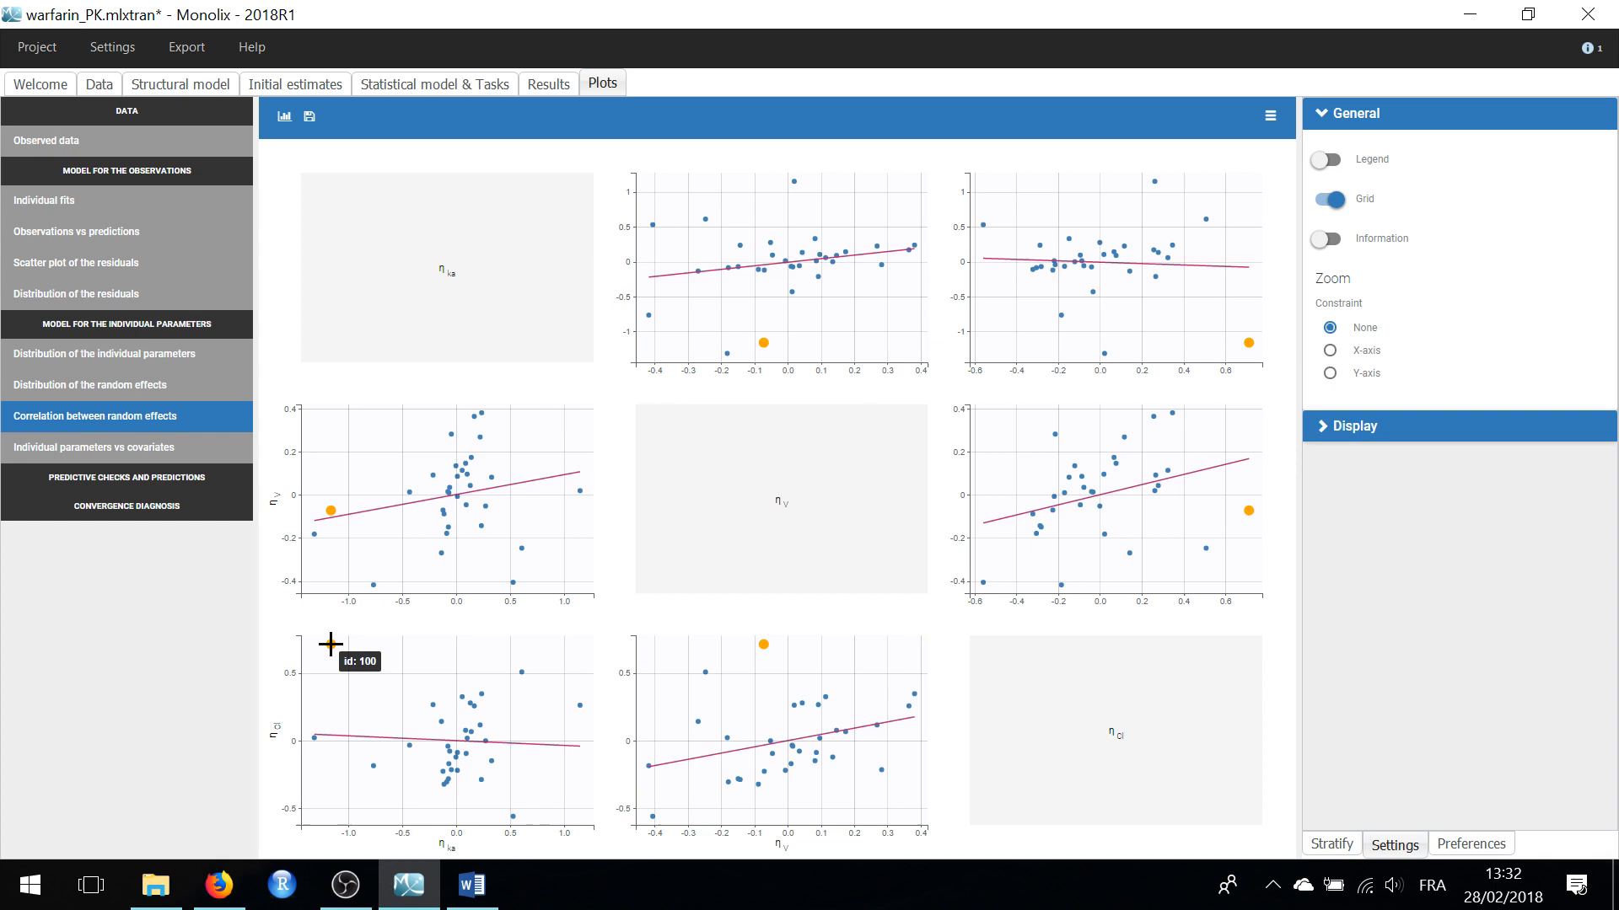